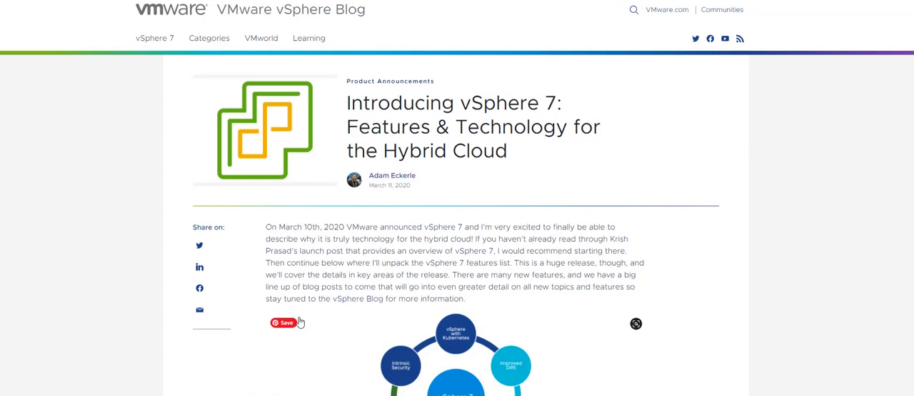
Scroll through the vSphere 7.0 product list to locate VMware vCenter Server 7.0U2b
scroll(down, 3)
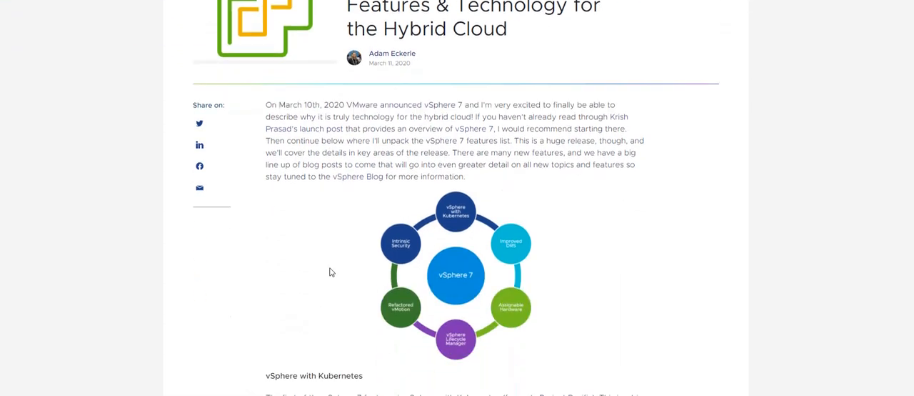
scroll(down, 3)
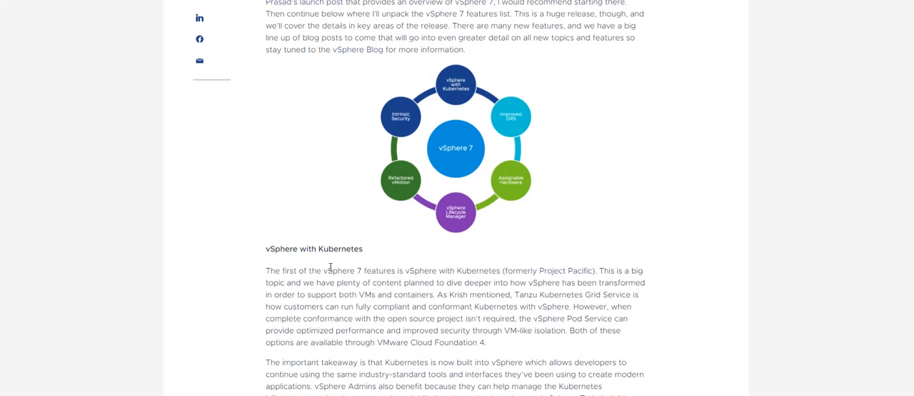
mouse_move(377, 268)
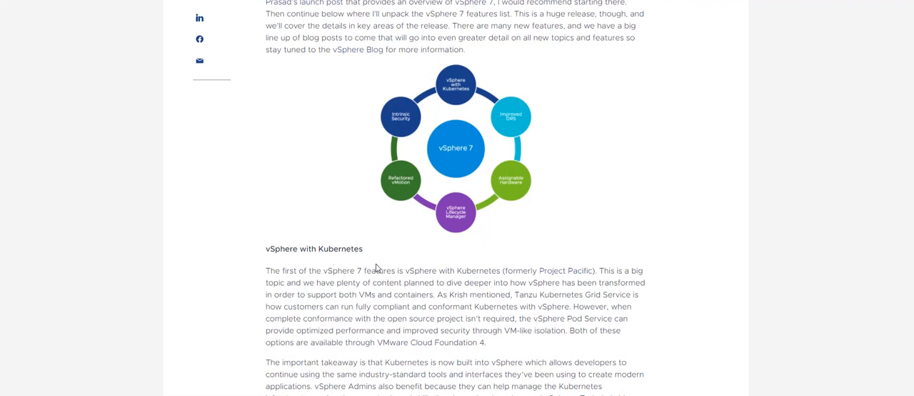
mouse_move(358, 295)
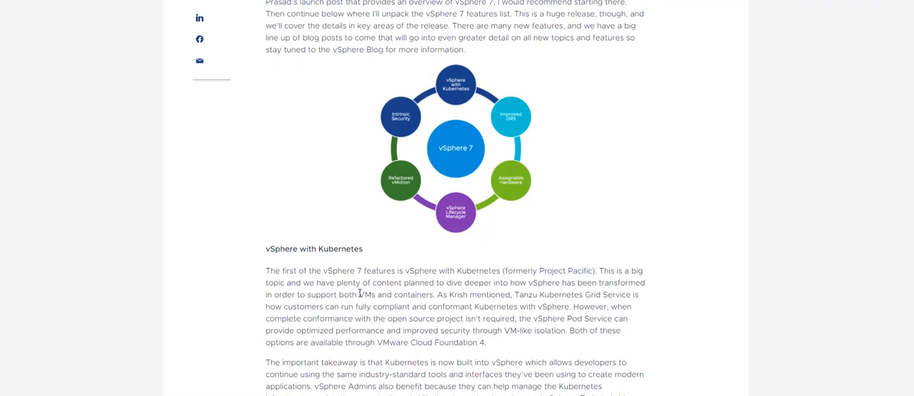
scroll(down, 3)
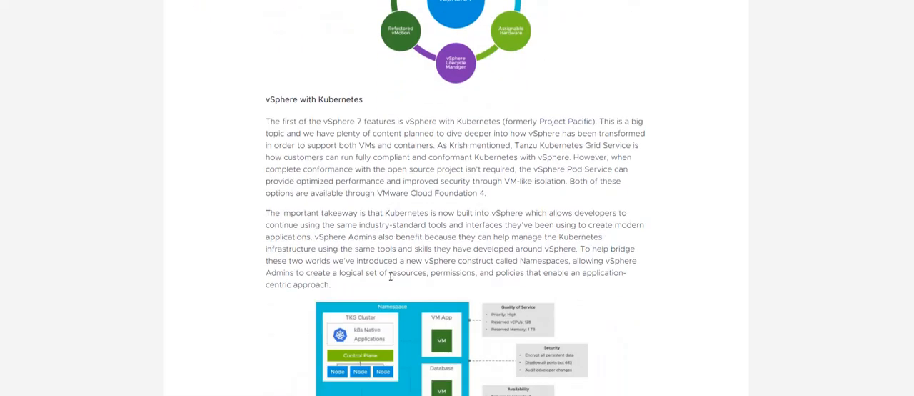
mouse_move(390, 260)
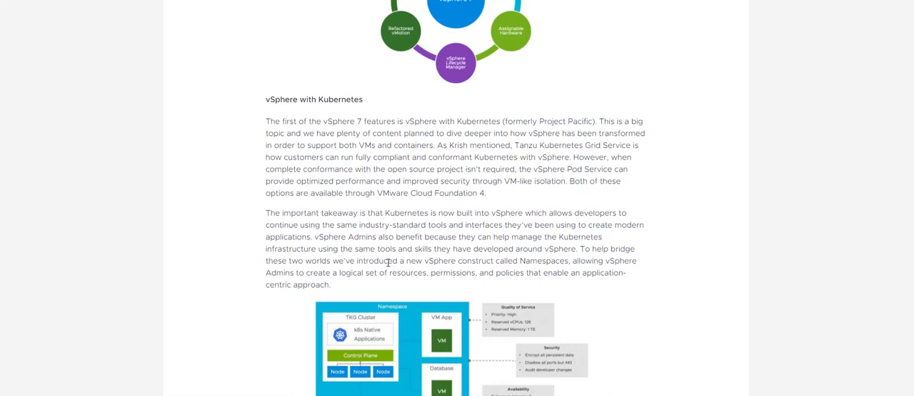
scroll(down, 3)
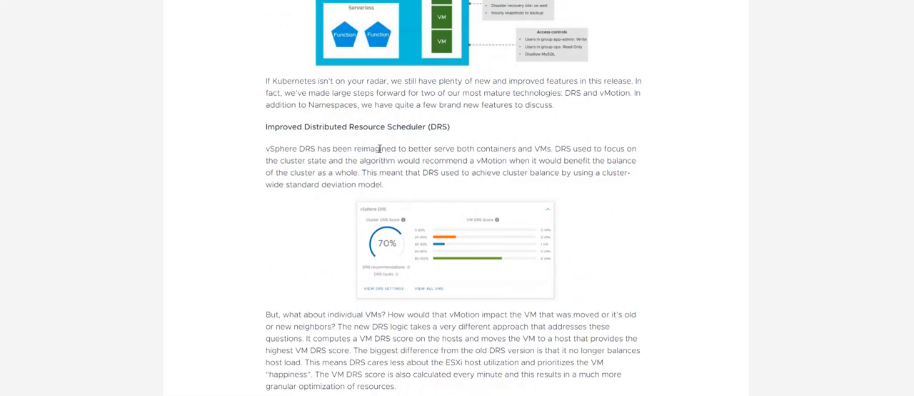
scroll(down, 3)
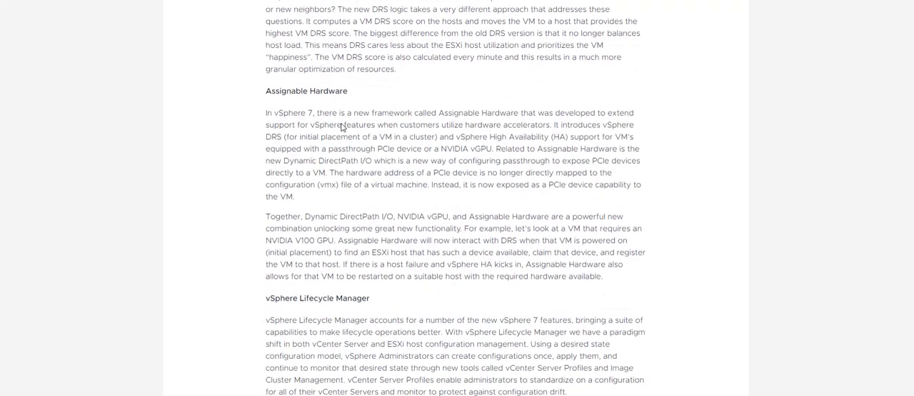
scroll(down, 3)
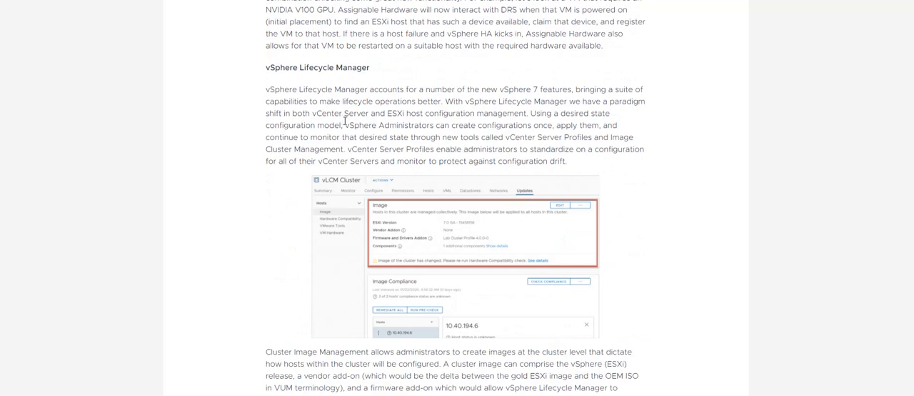
scroll(down, 3)
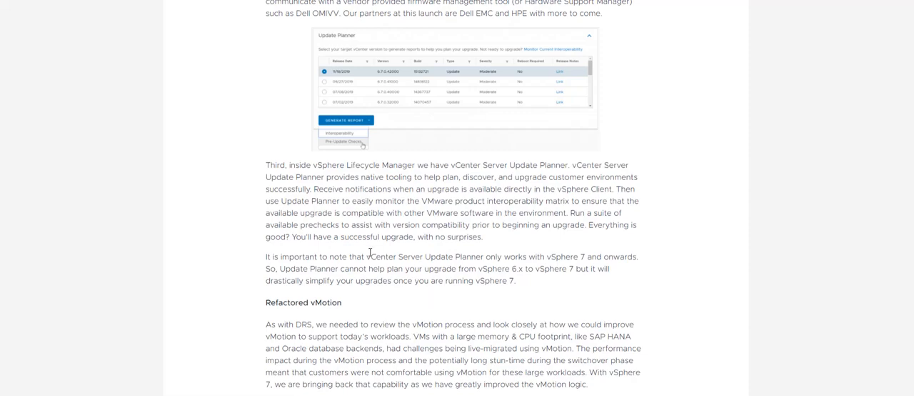
scroll(down, 3)
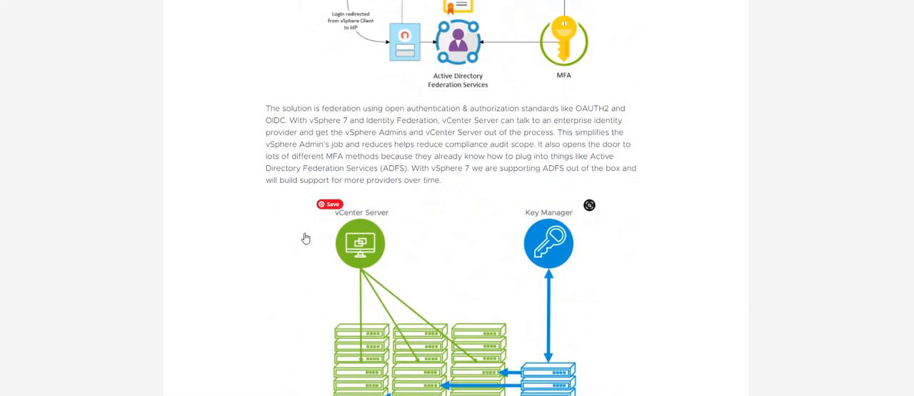
scroll(down, 3)
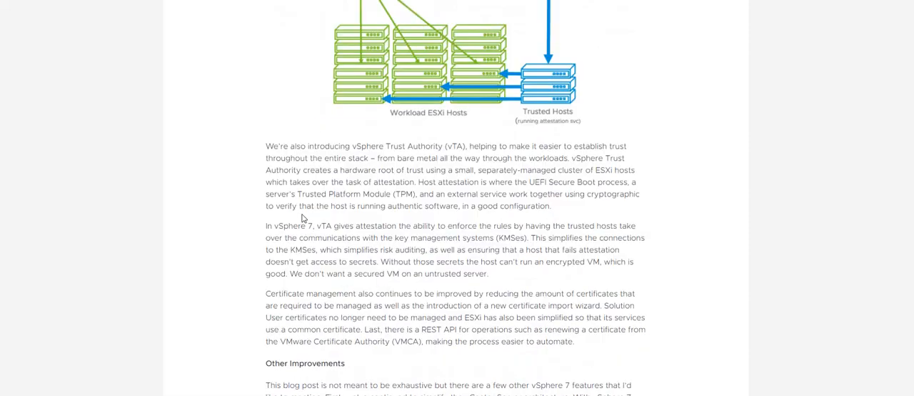
mouse_move(308, 209)
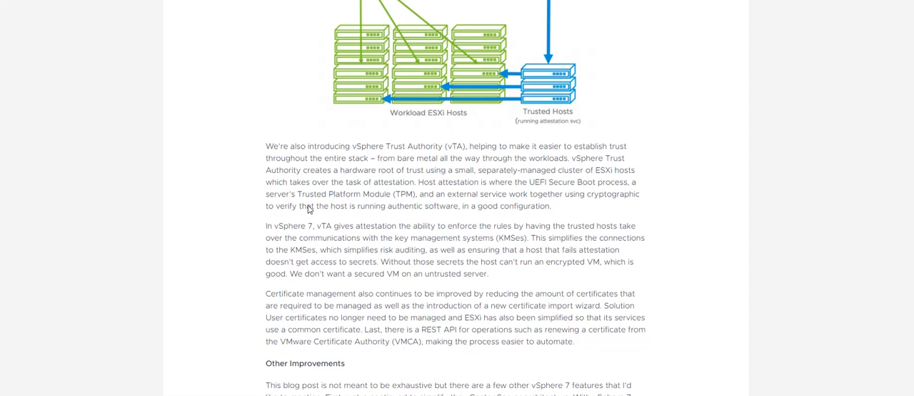
mouse_move(276, 310)
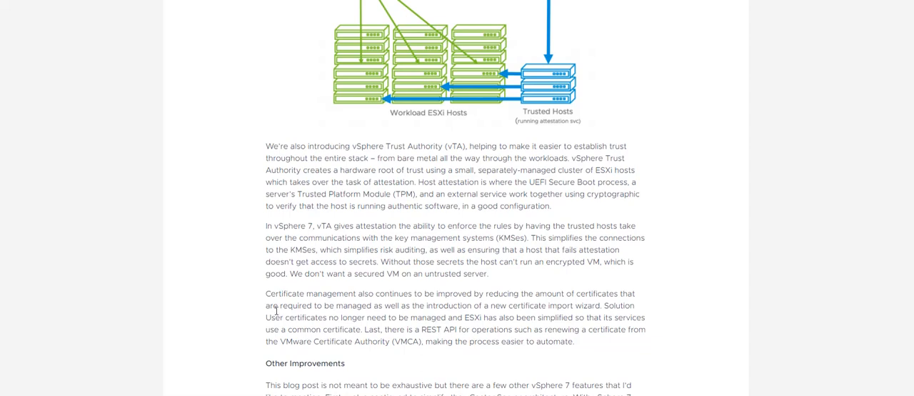
mouse_move(274, 317)
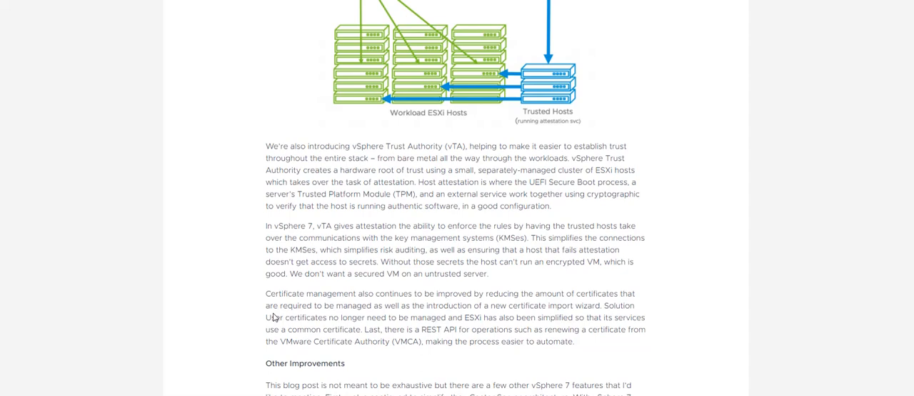
mouse_move(283, 286)
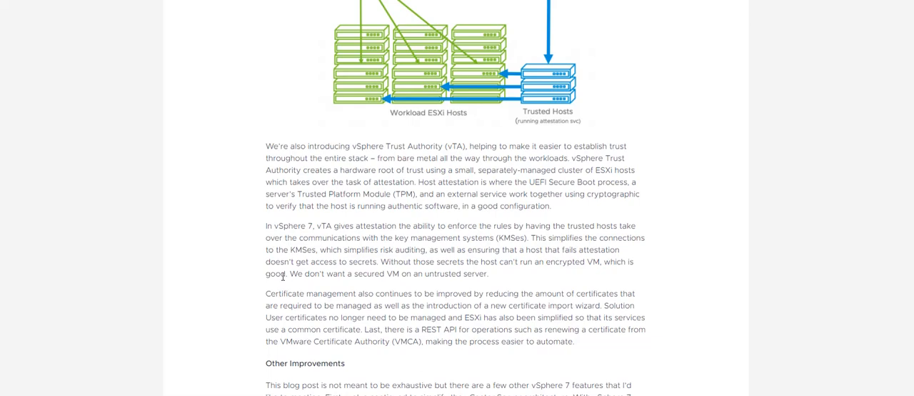
mouse_move(246, 371)
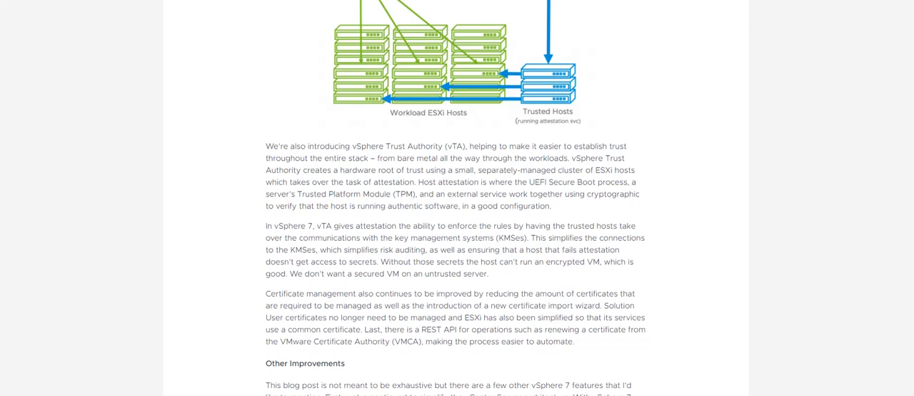
scroll(up, 3)
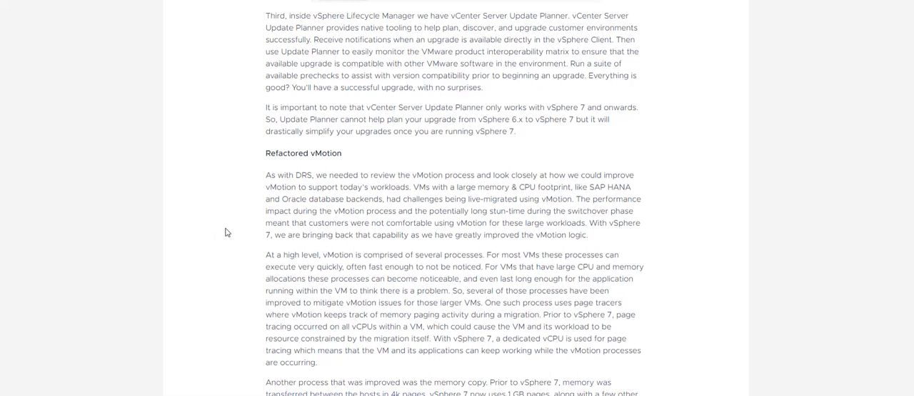
mouse_move(197, 230)
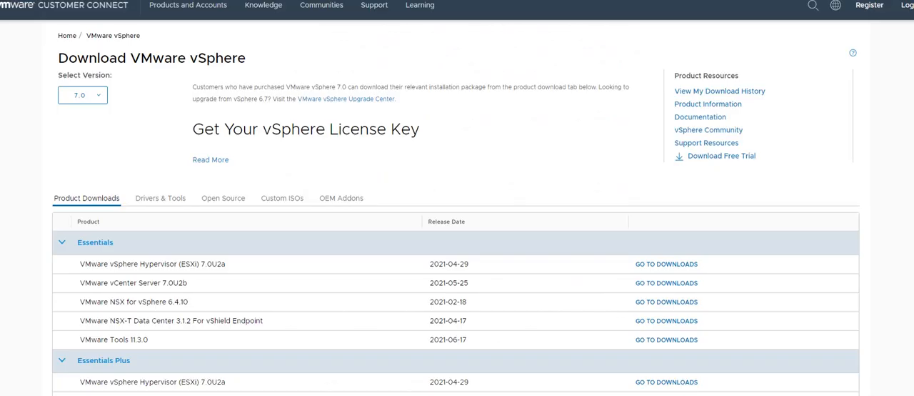
mouse_move(83, 166)
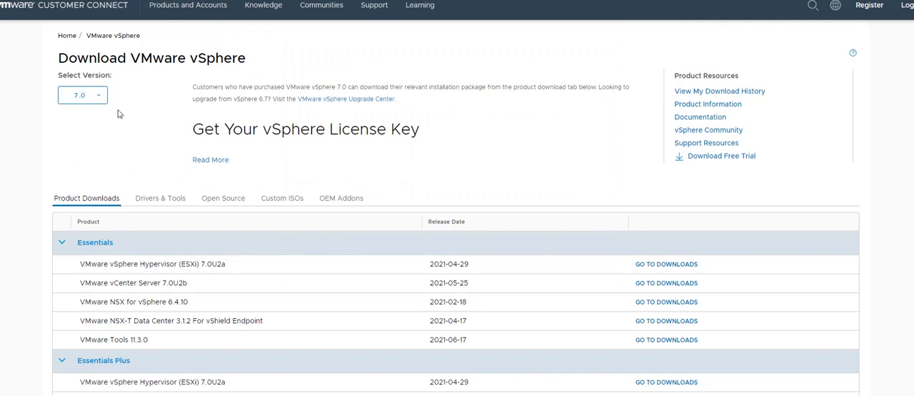
mouse_move(723, 297)
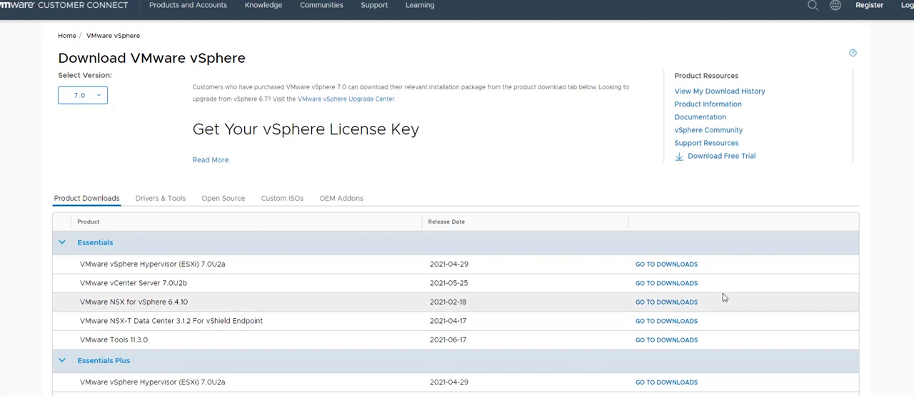
mouse_move(131, 283)
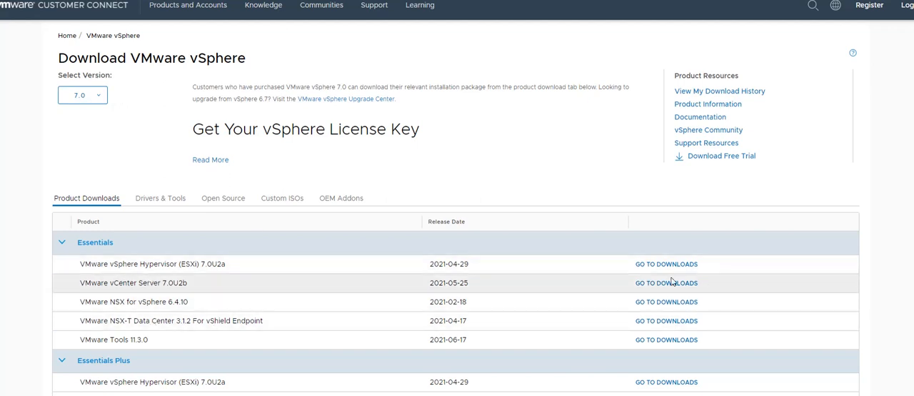
mouse_move(526, 129)
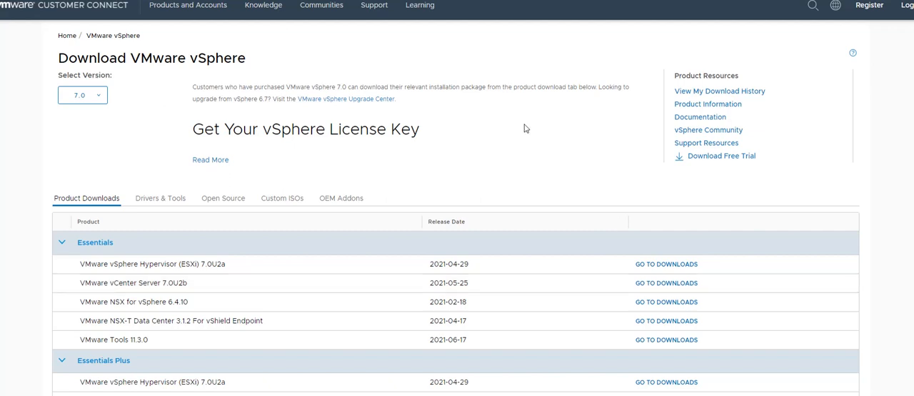
mouse_move(540, 148)
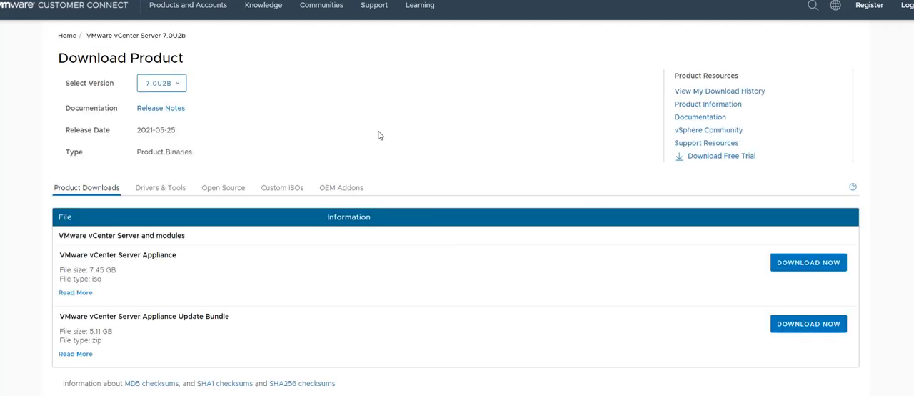
click(160, 83)
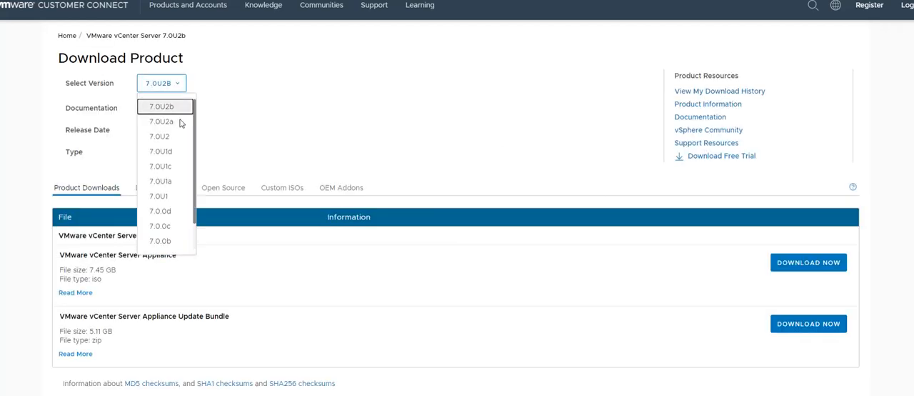
click(160, 122)
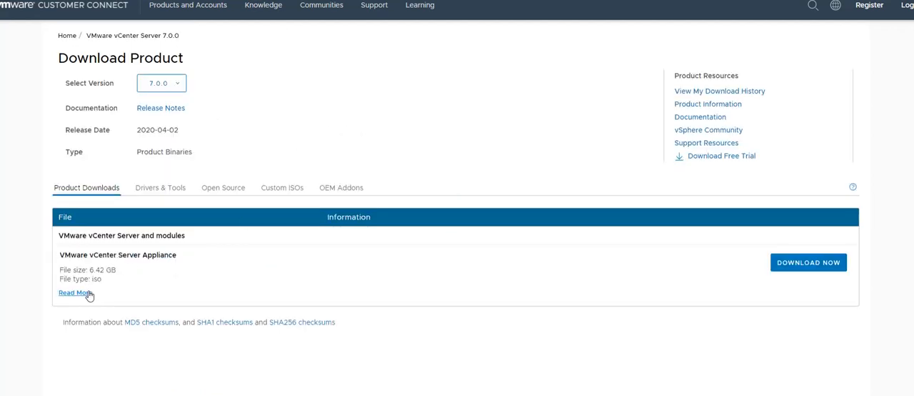
click(74, 293)
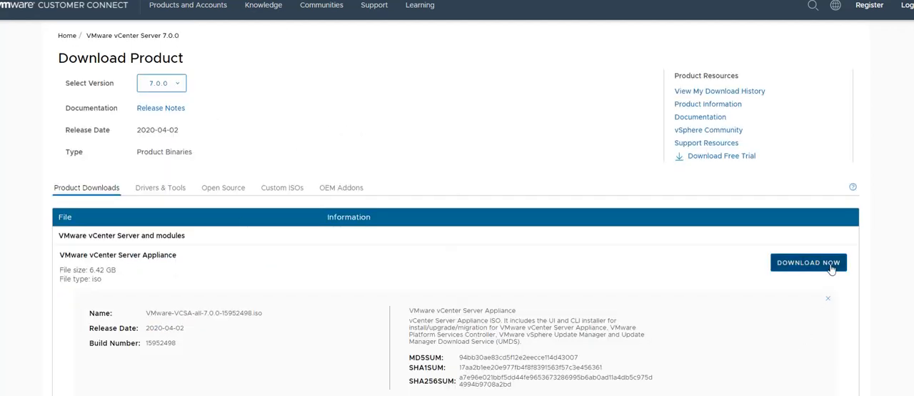
mouse_move(854, 103)
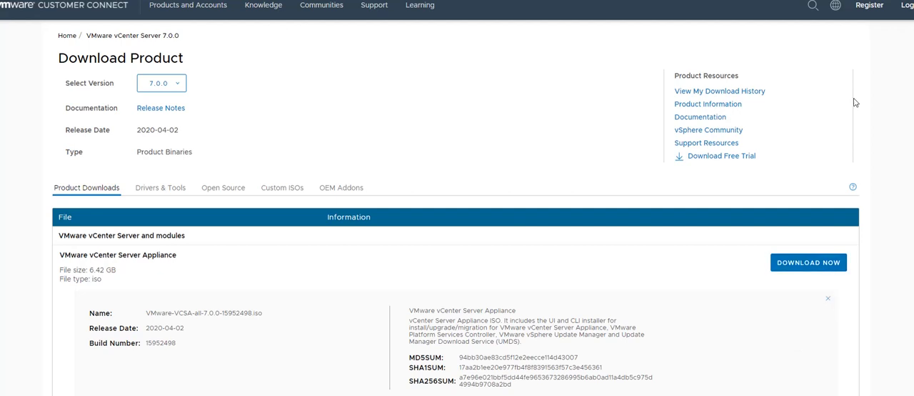
mouse_move(340, 97)
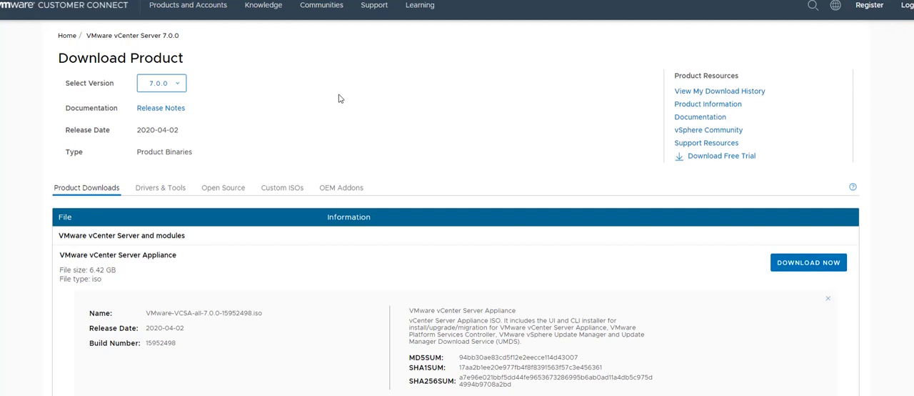
mouse_move(785, 168)
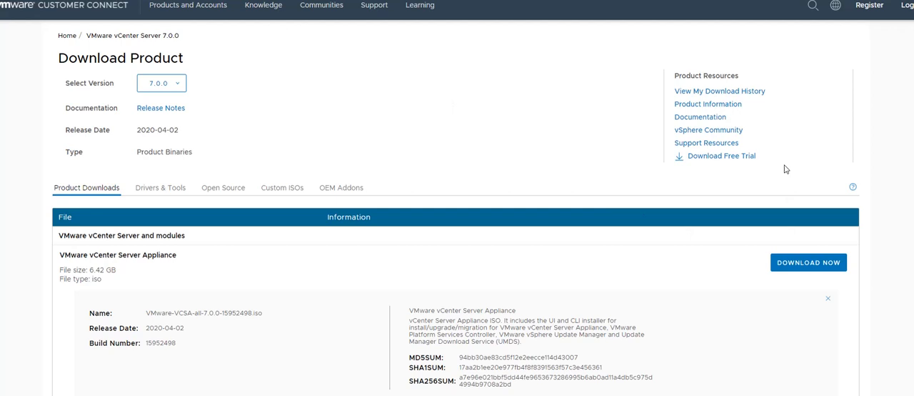
mouse_move(510, 100)
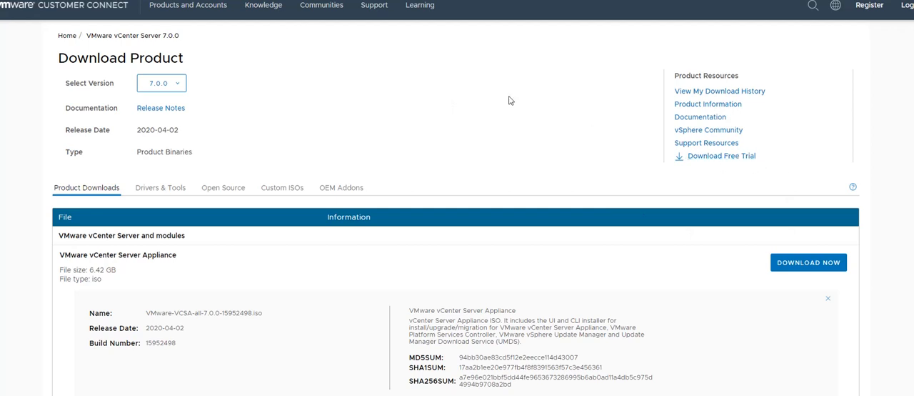
mouse_move(441, 125)
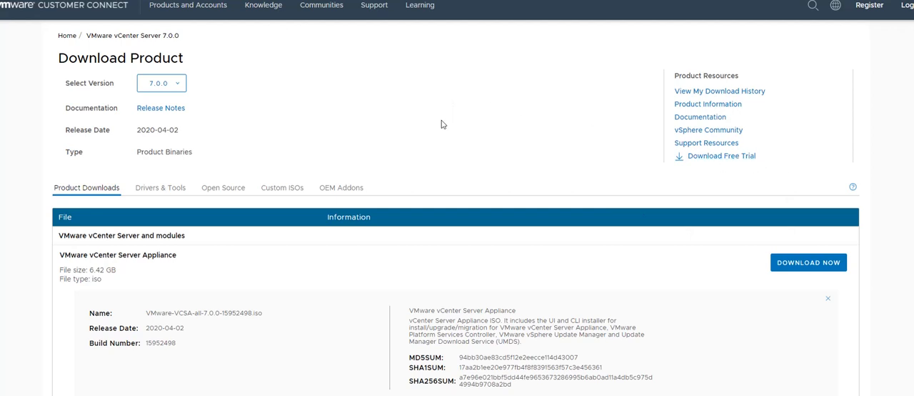
mouse_move(383, 105)
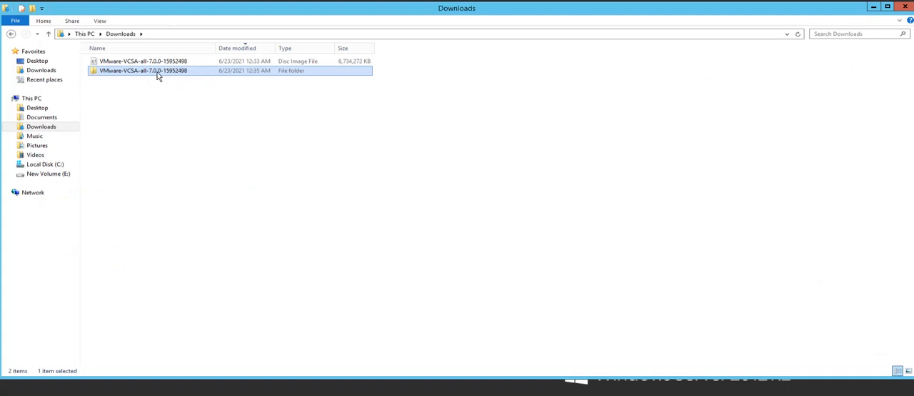
Browse the extracted VCSA 7.0.0 folder into vcsa-ui-installer\win32 and back out
double_click(143, 70)
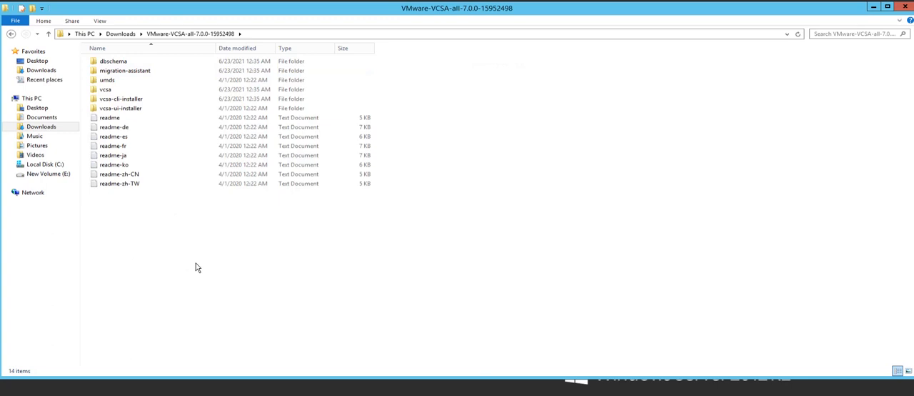
mouse_move(126, 73)
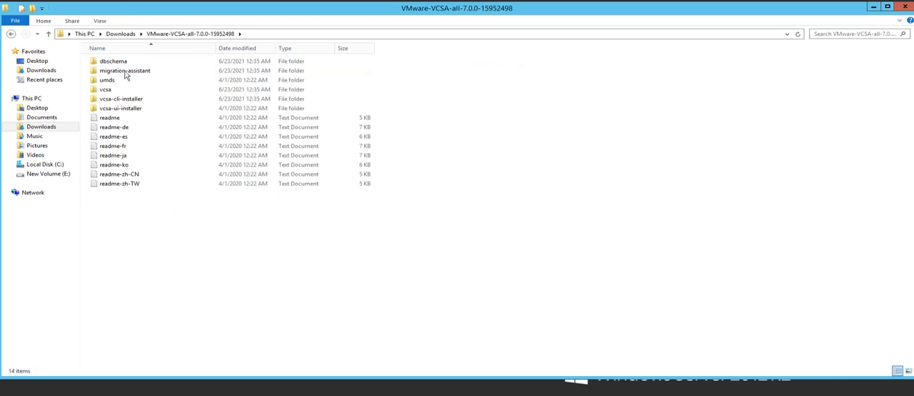
mouse_move(160, 200)
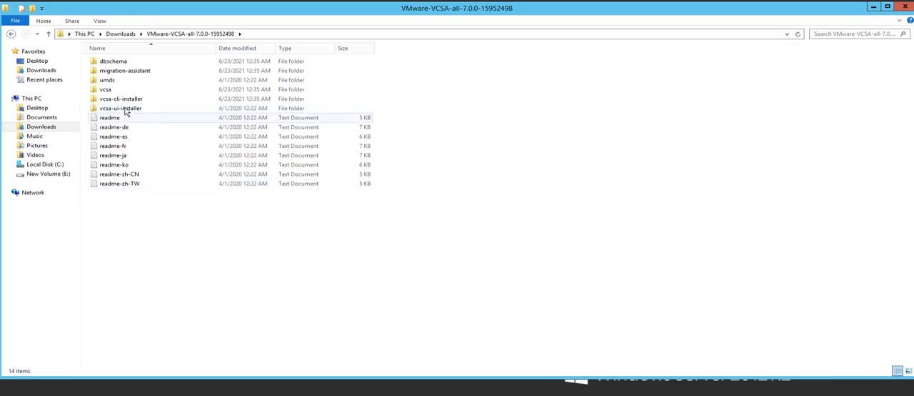
mouse_move(120, 109)
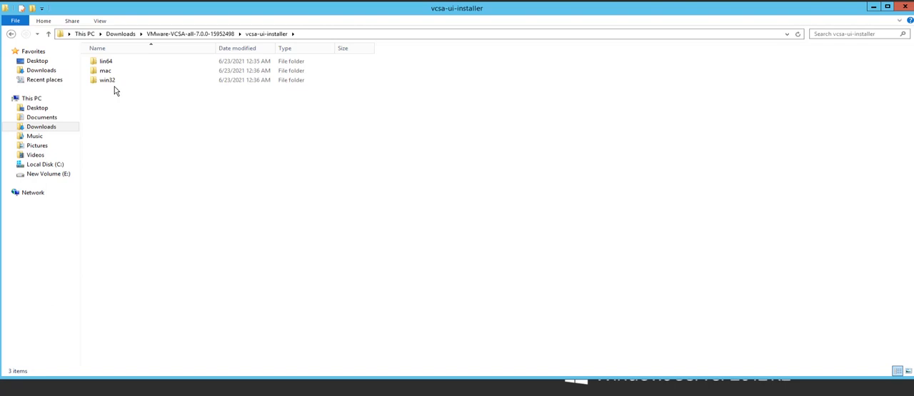
click(106, 80)
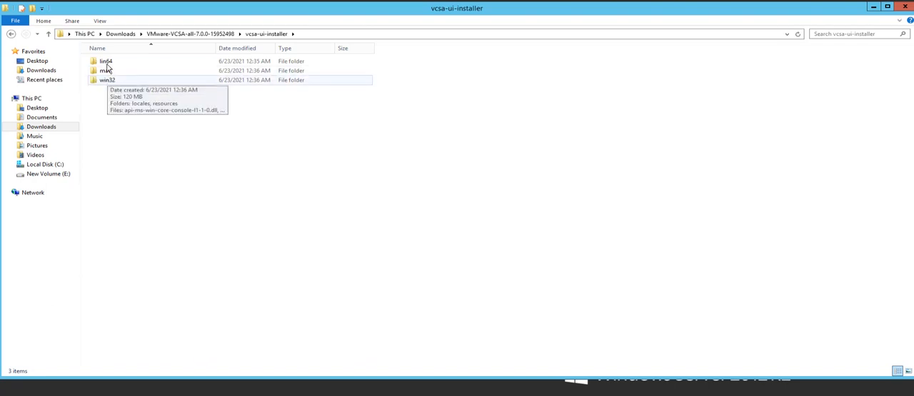
double_click(106, 80)
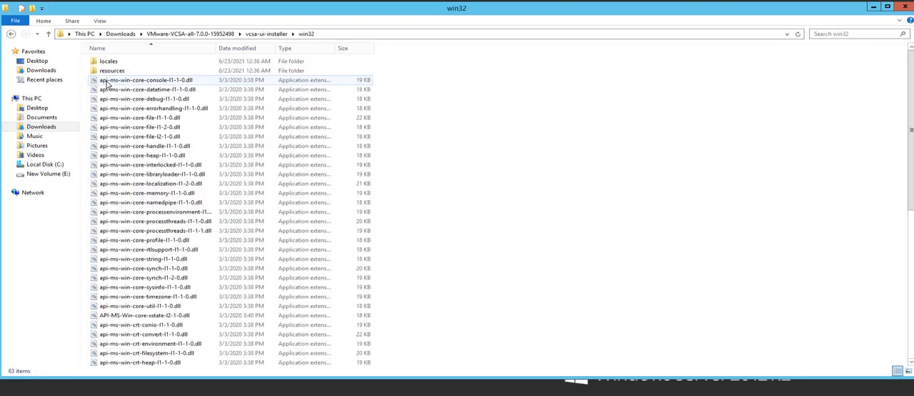
scroll(down, 3)
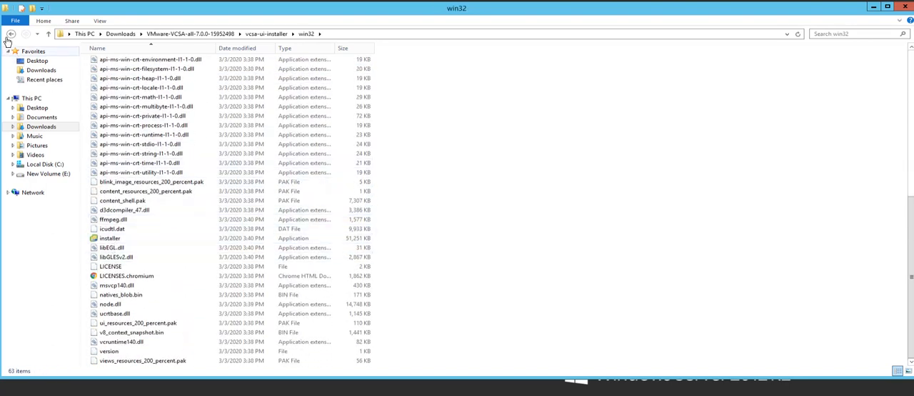
mouse_move(11, 36)
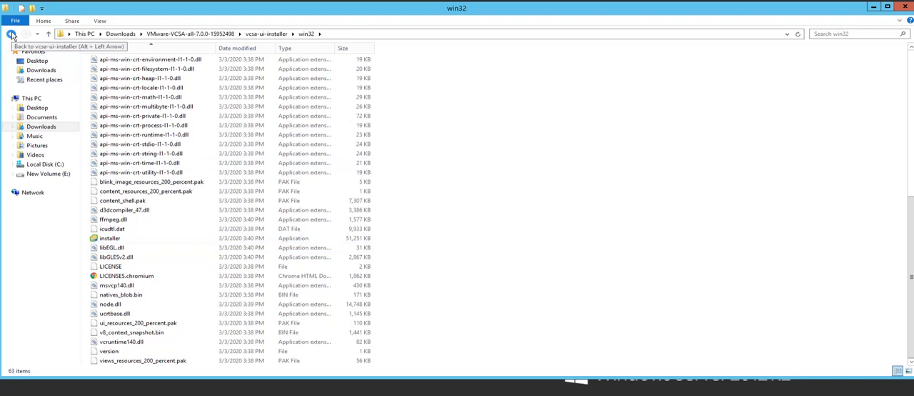
click(12, 35)
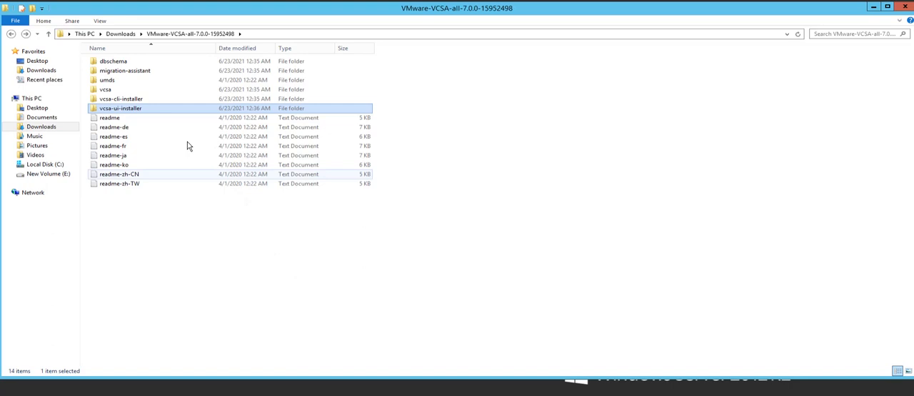
Browse vcsa-cli-installer\win32 to find vcsa-deploy, then return to vcsa-cli-installer
click(120, 98)
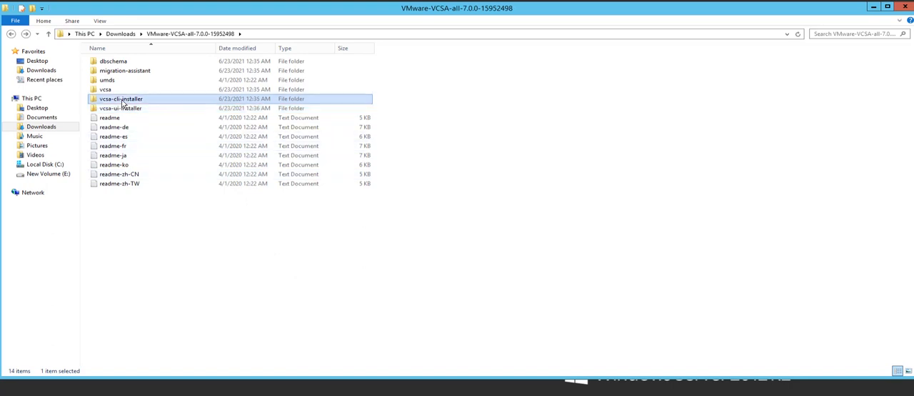
double_click(120, 98)
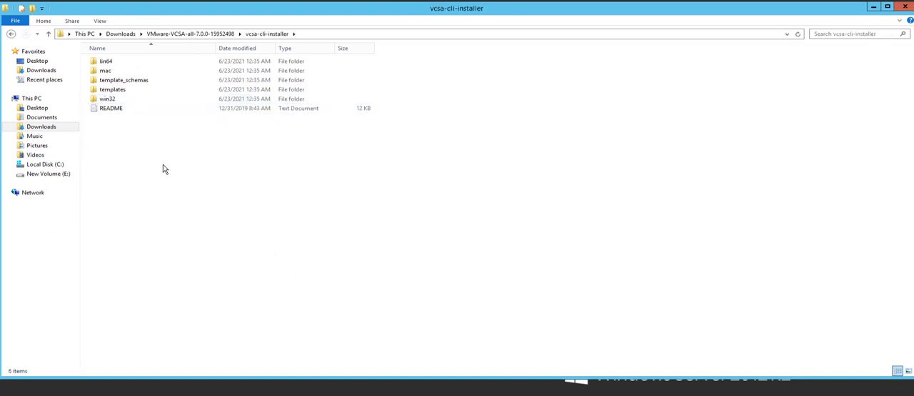
mouse_move(236, 148)
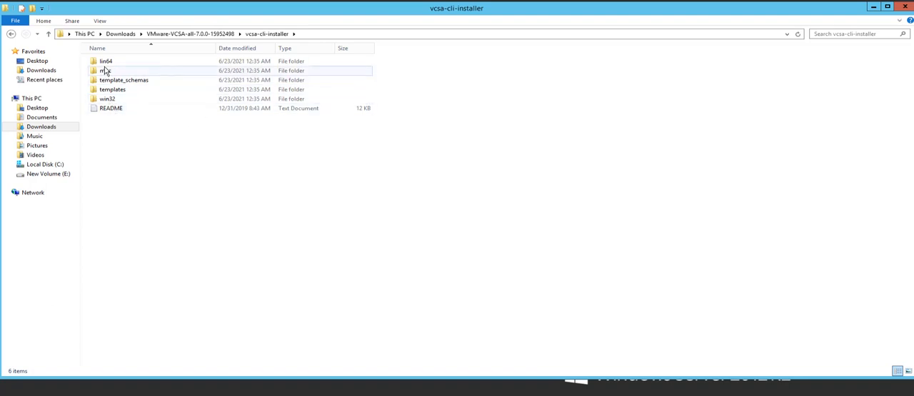
click(106, 60)
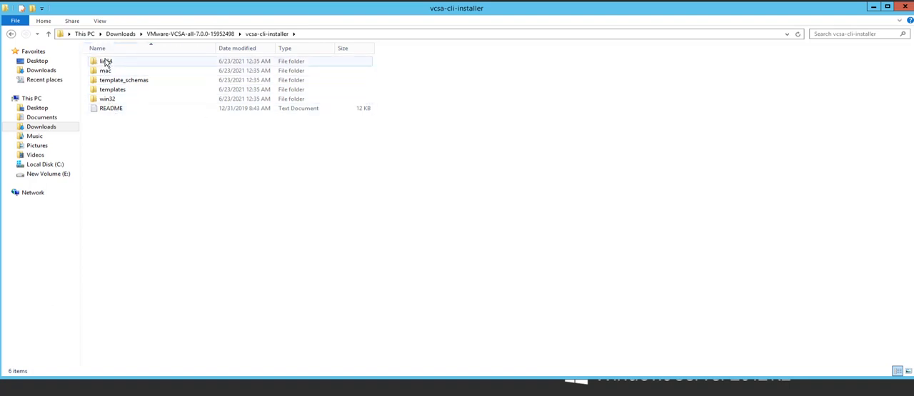
double_click(107, 99)
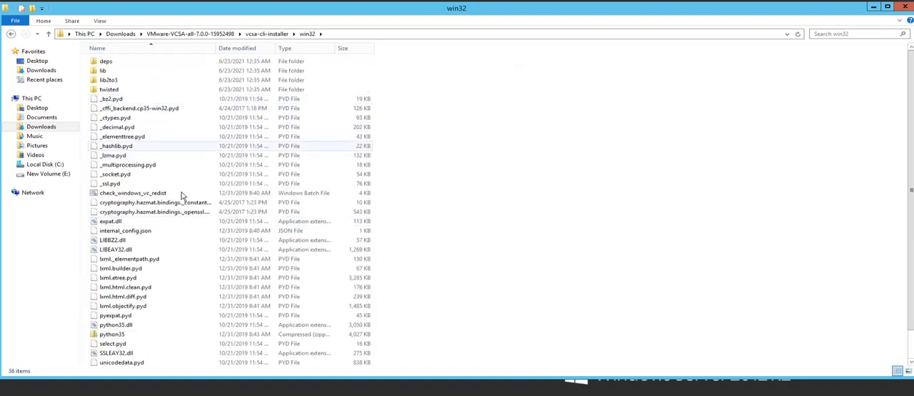
scroll(down, 3)
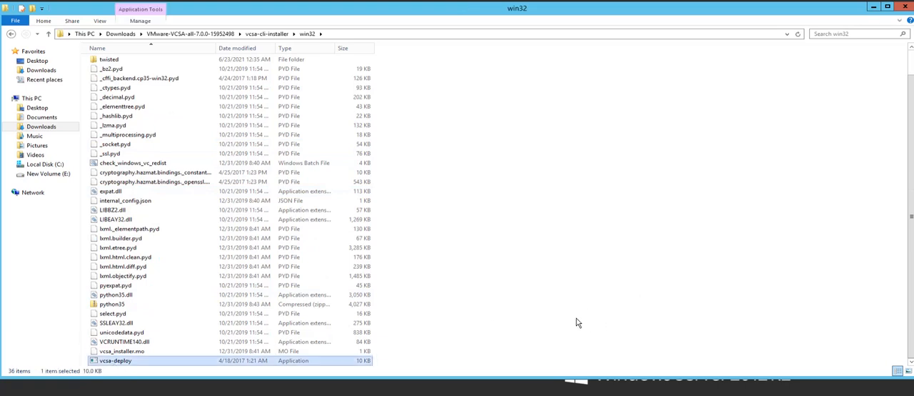
mouse_move(612, 314)
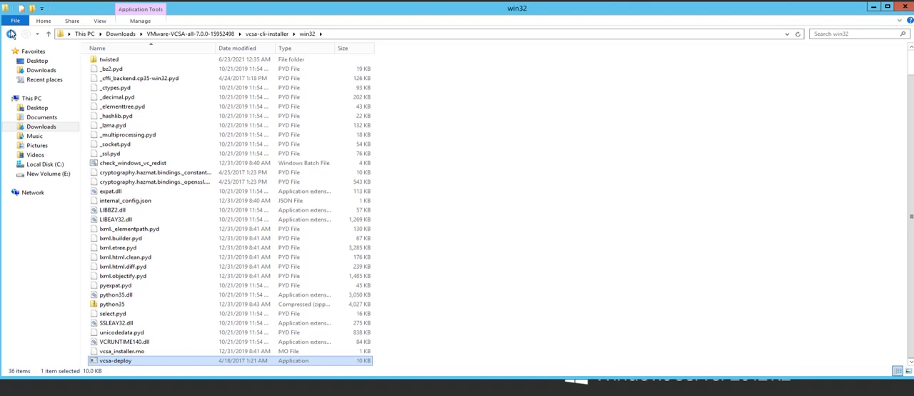
click(12, 34)
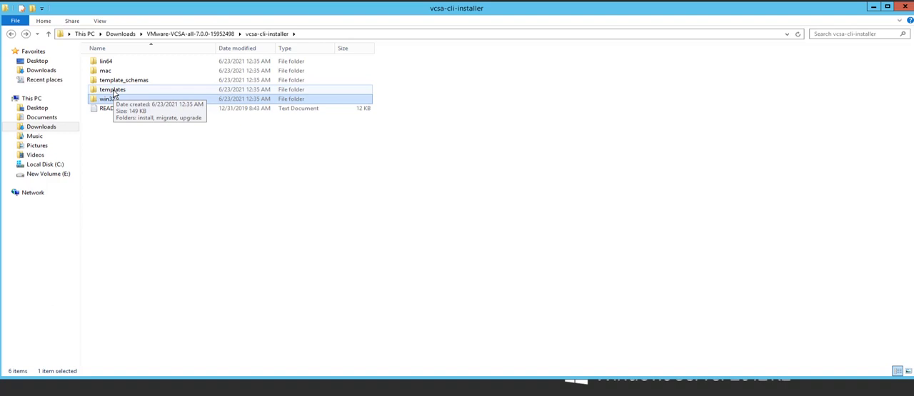
Navigate into the templates folder listing install, migrate and upgrade subfolders
double_click(112, 88)
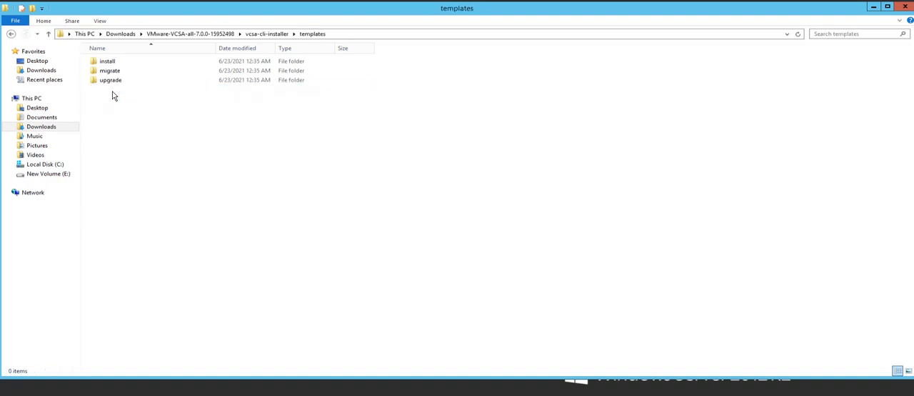
click(107, 60)
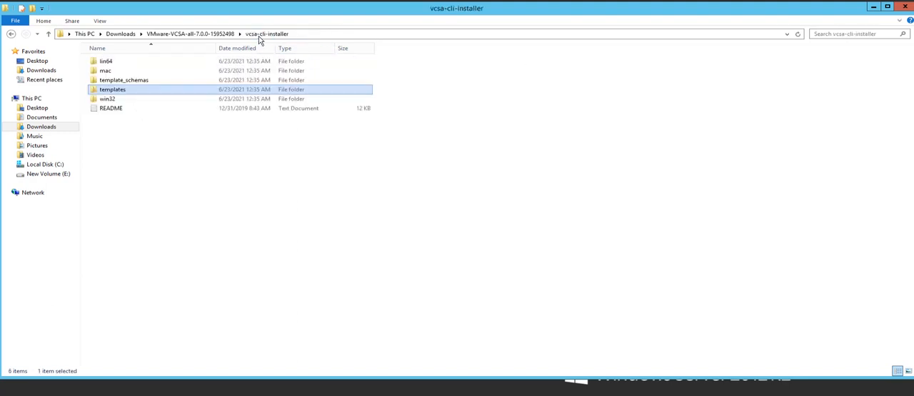
mouse_move(137, 174)
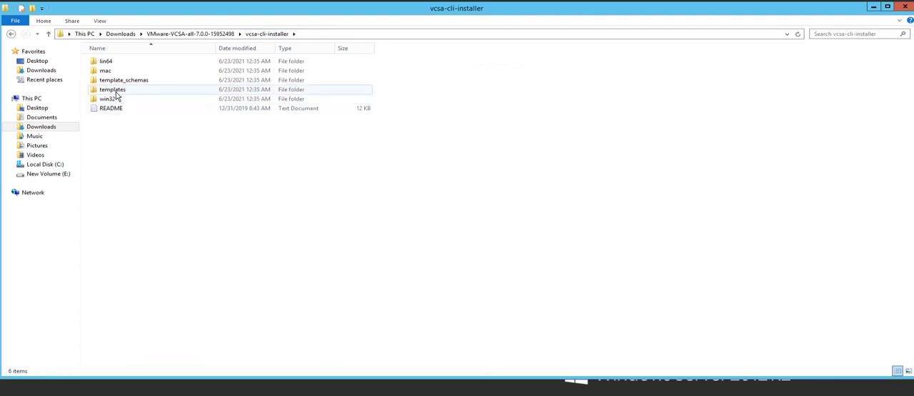
double_click(111, 89)
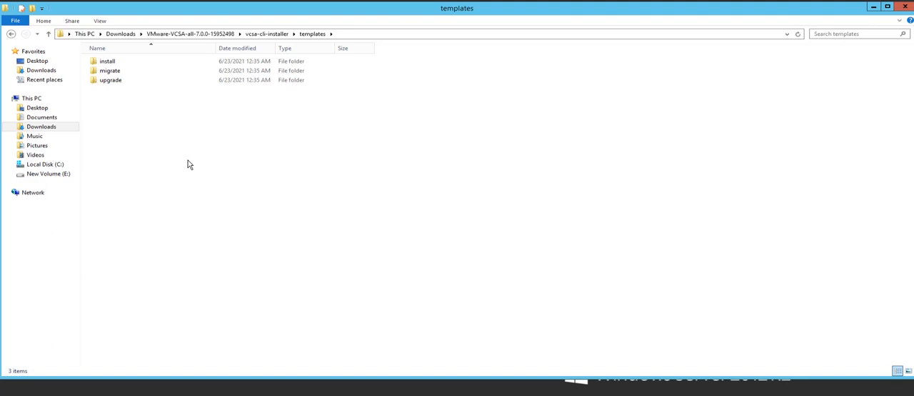
mouse_move(158, 103)
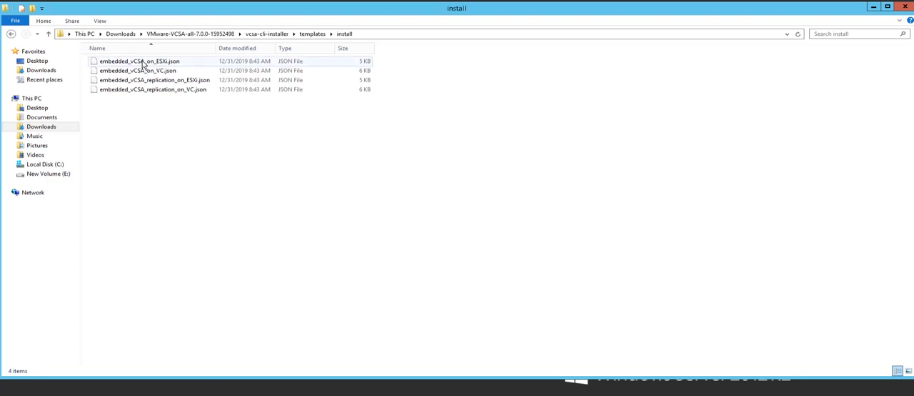
Open embedded_vCSA_on_ESXi.json from the install folder in Notepad++
click(140, 60)
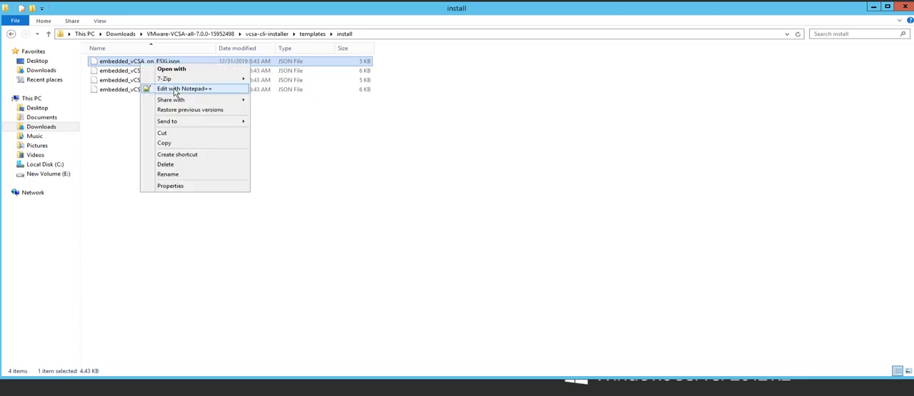
click(183, 89)
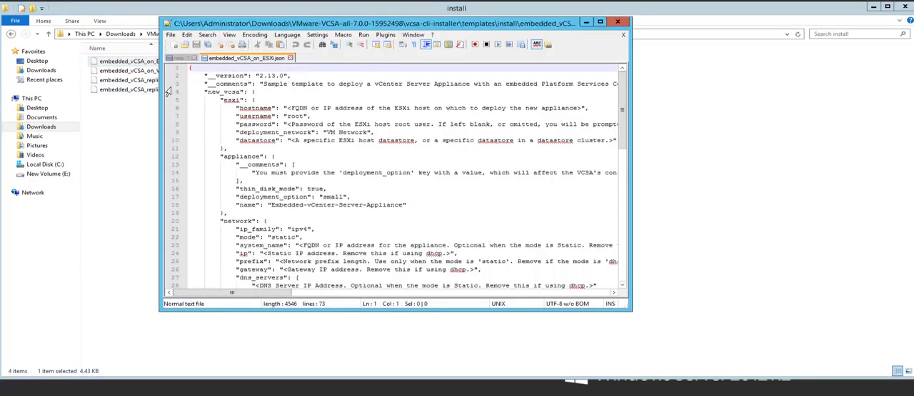
click(617, 22)
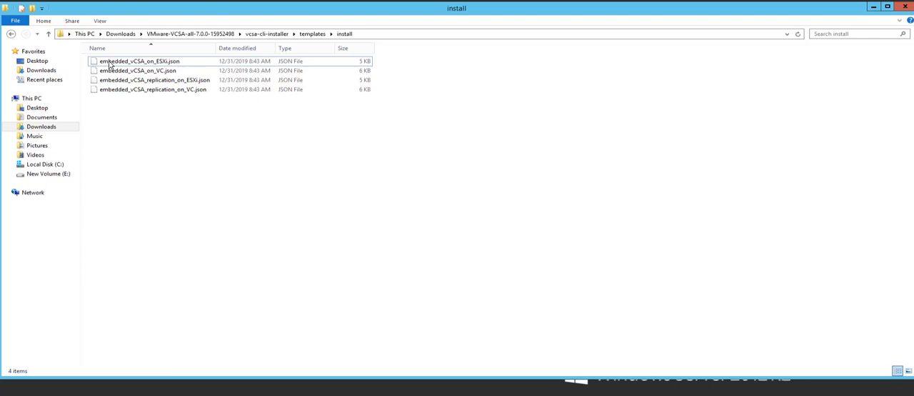
click(140, 60)
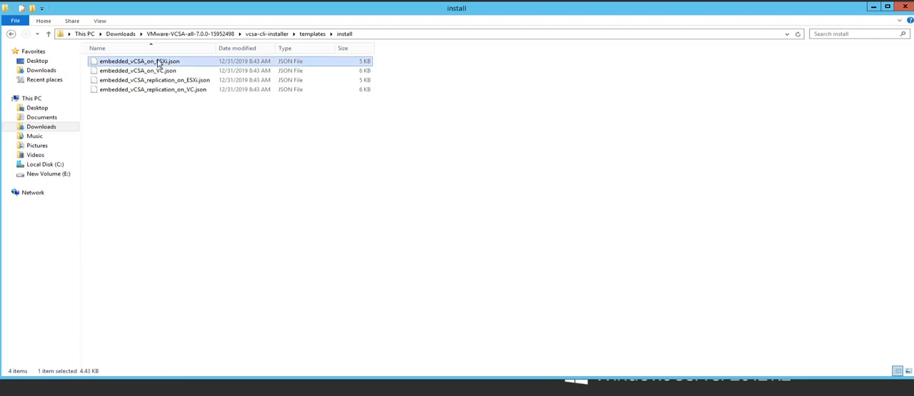
mouse_move(112, 68)
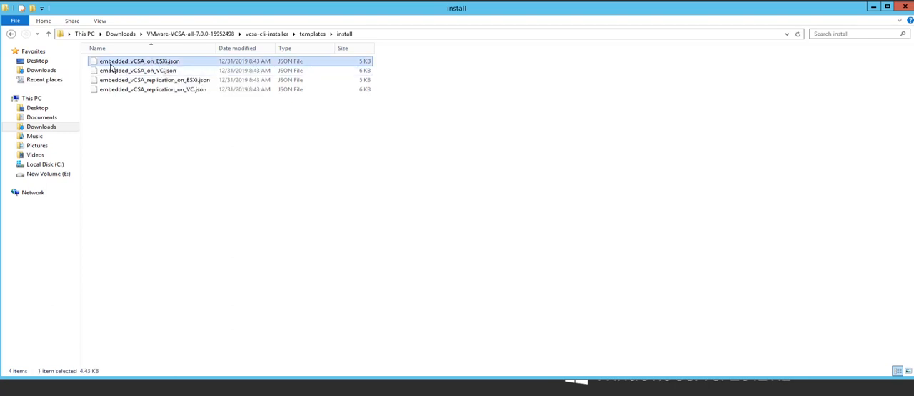
mouse_move(111, 63)
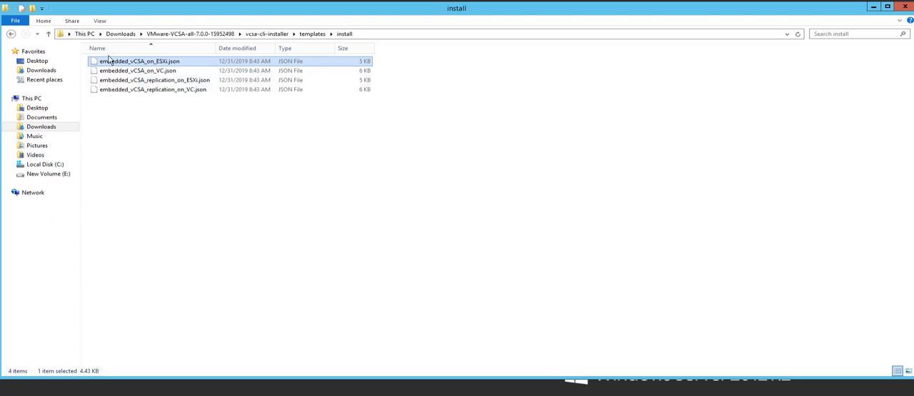
mouse_move(140, 66)
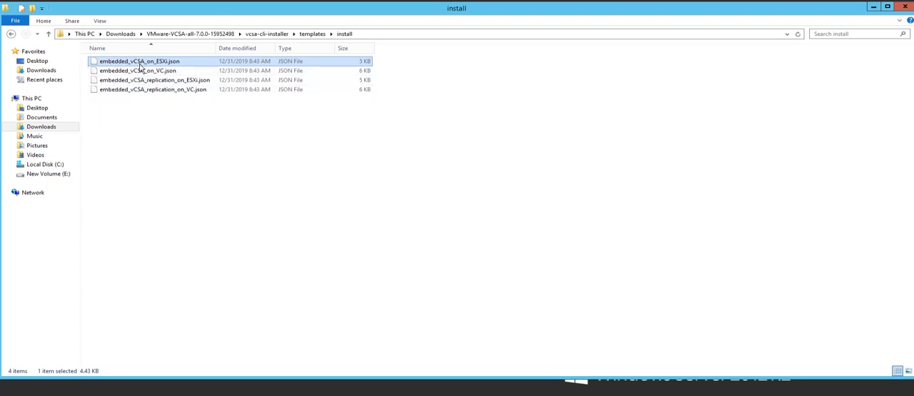
mouse_move(164, 64)
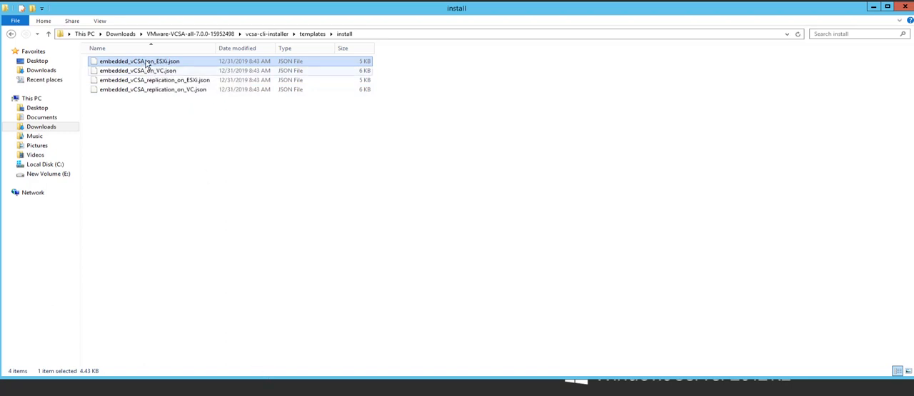
double_click(140, 60)
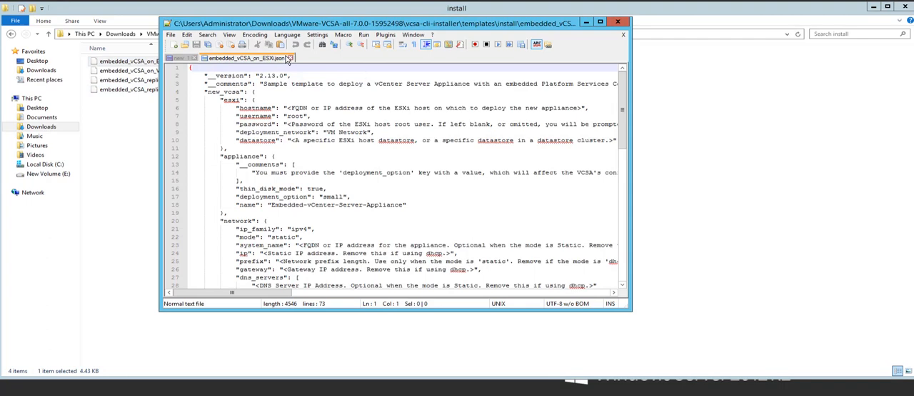
right_click(245, 57)
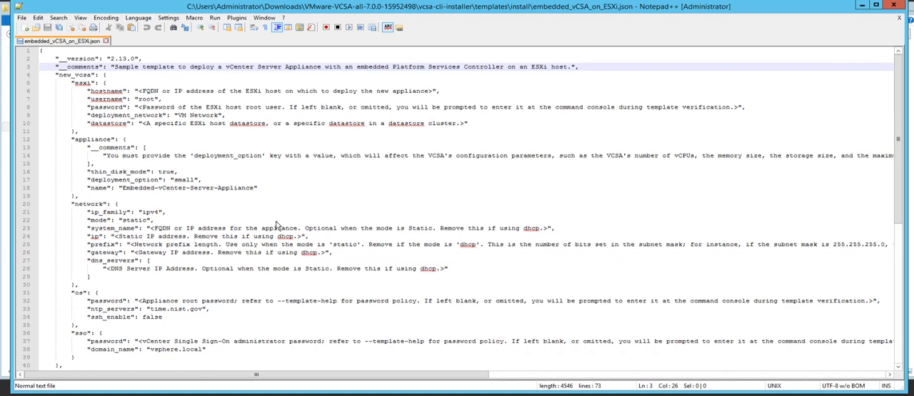
mouse_move(317, 213)
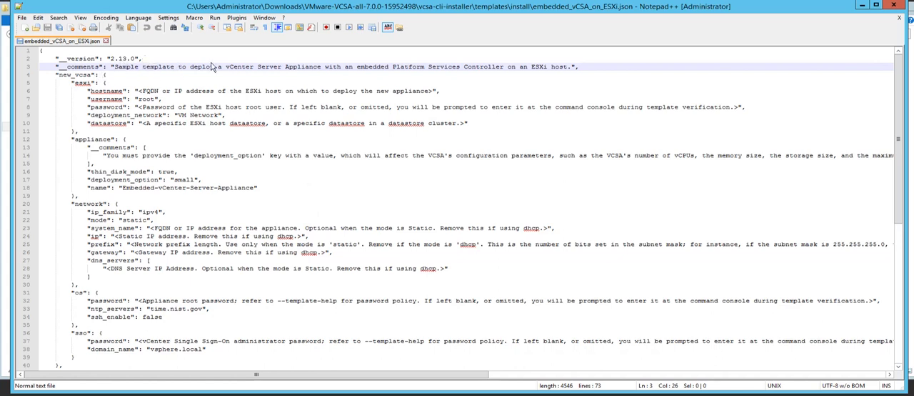
mouse_move(131, 69)
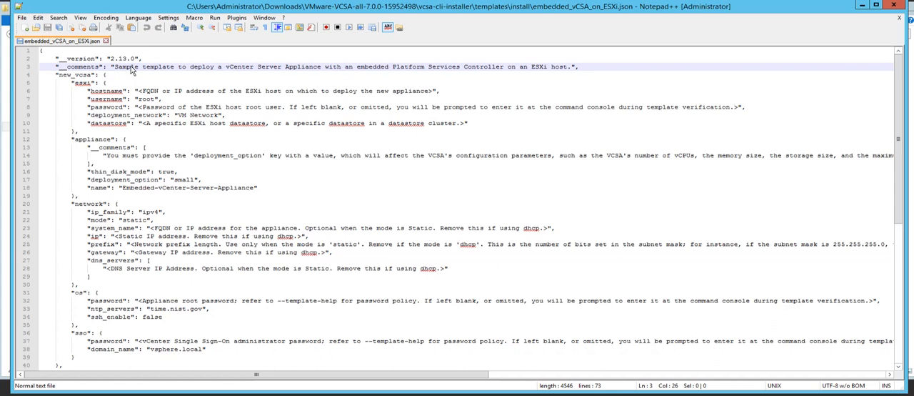
mouse_move(284, 77)
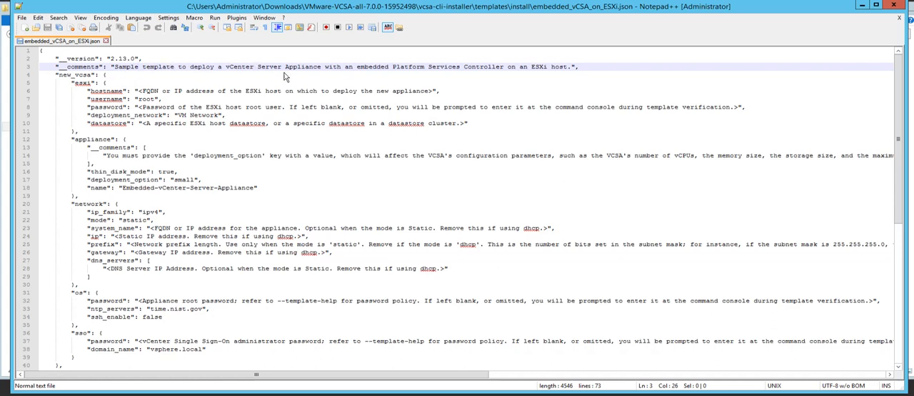
mouse_move(492, 72)
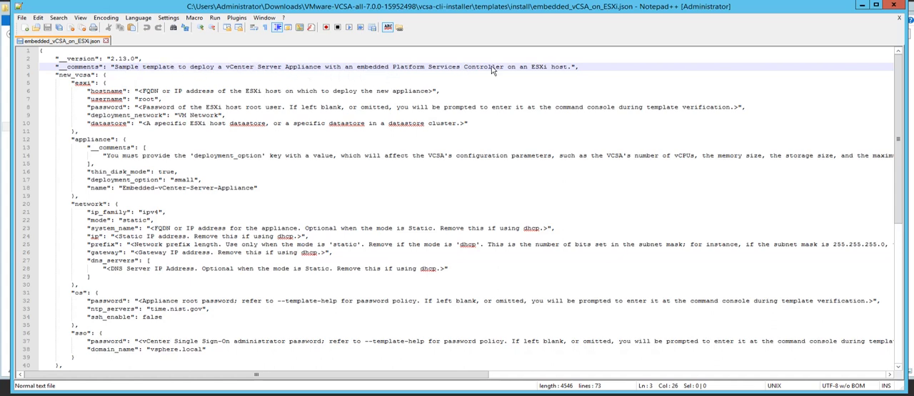
mouse_move(581, 83)
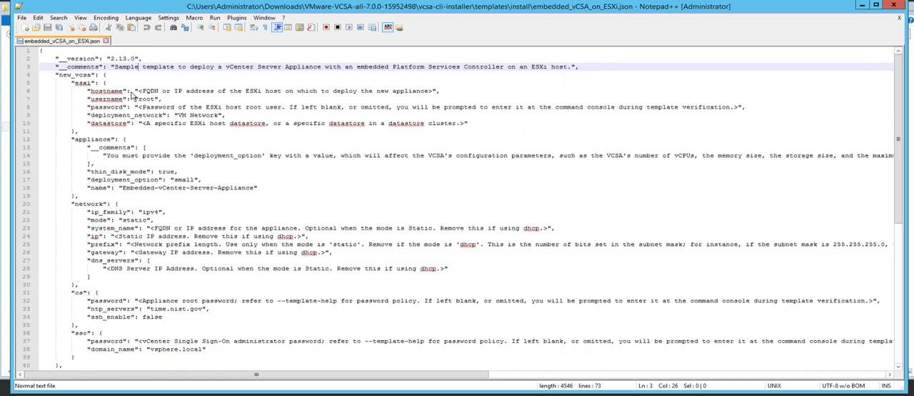
mouse_move(117, 163)
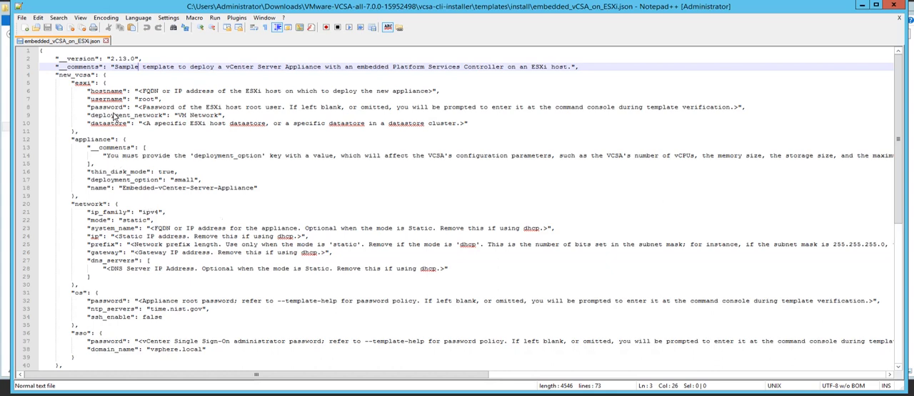
mouse_move(158, 66)
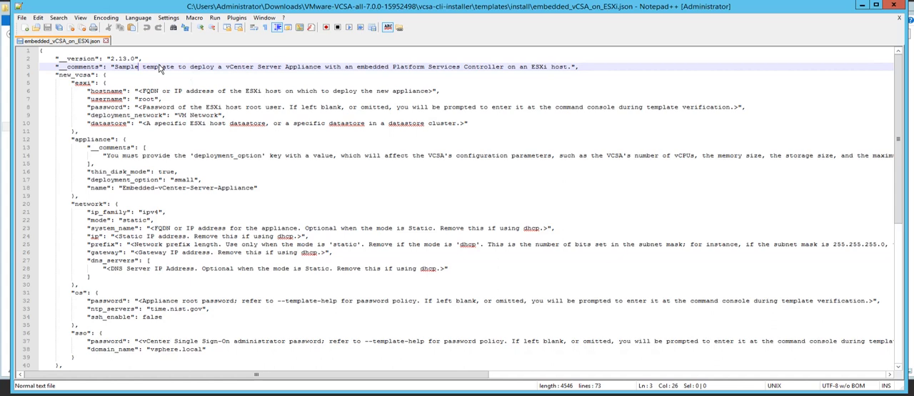
mouse_move(83, 87)
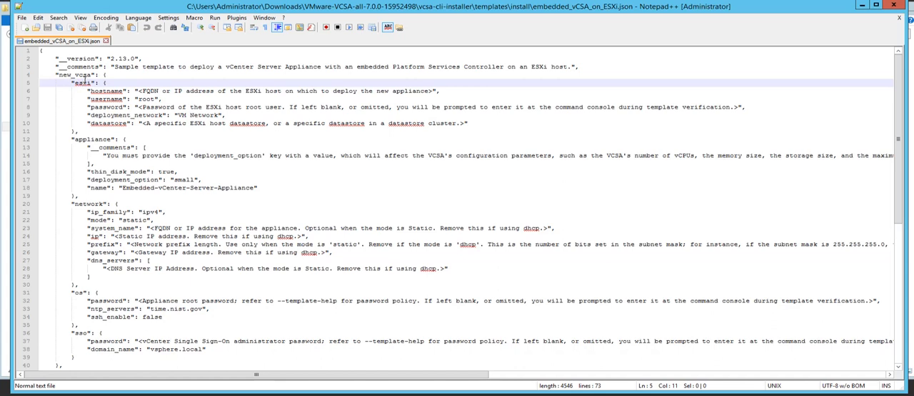
mouse_move(140, 90)
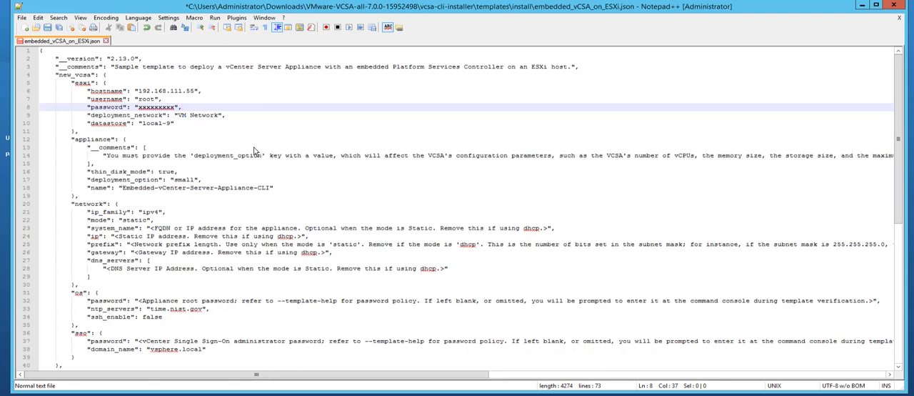
mouse_move(163, 96)
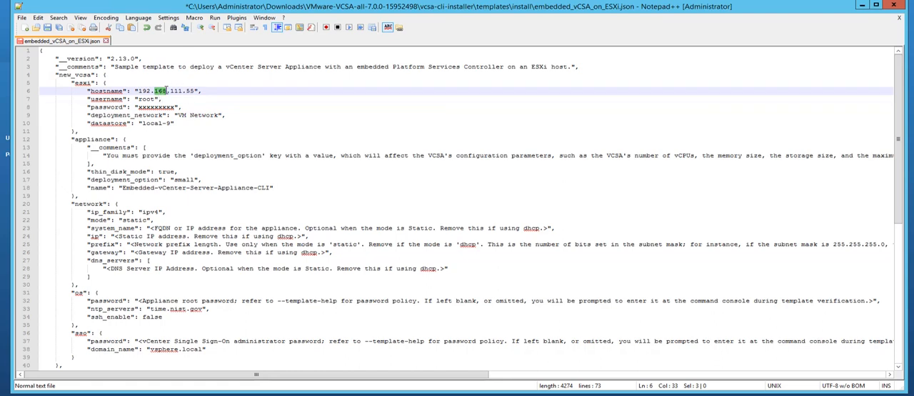
Keep username root and set thin_disk_mode to false in the ESXi section
double_click(146, 99)
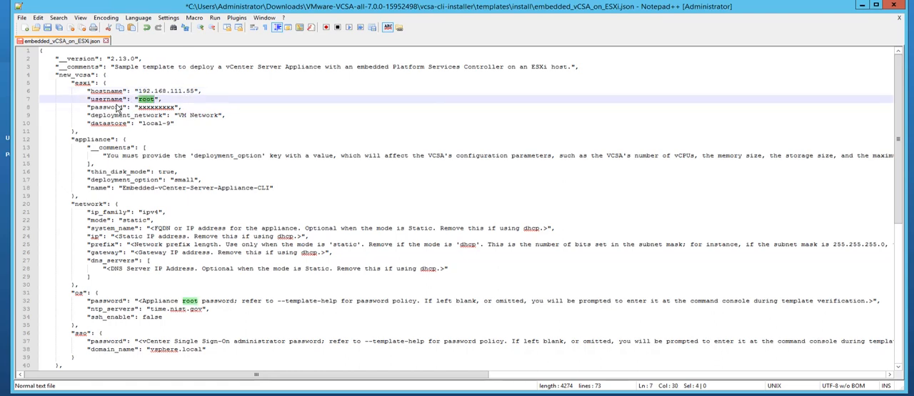
double_click(163, 106)
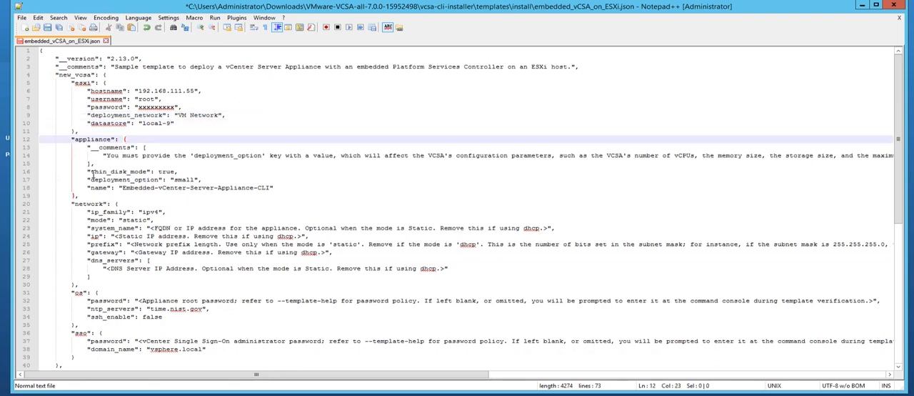
click(95, 163)
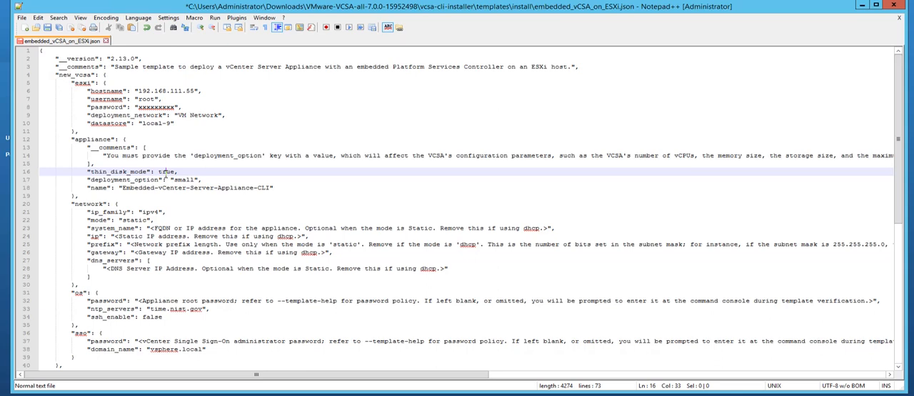
text(false)
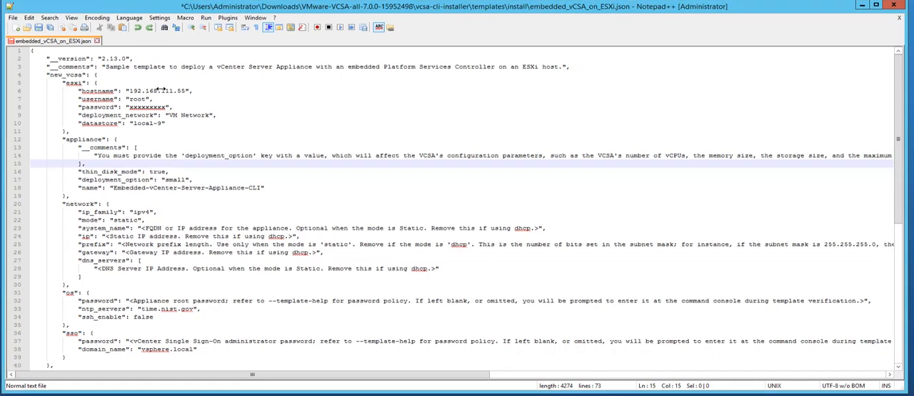
double_click(174, 180)
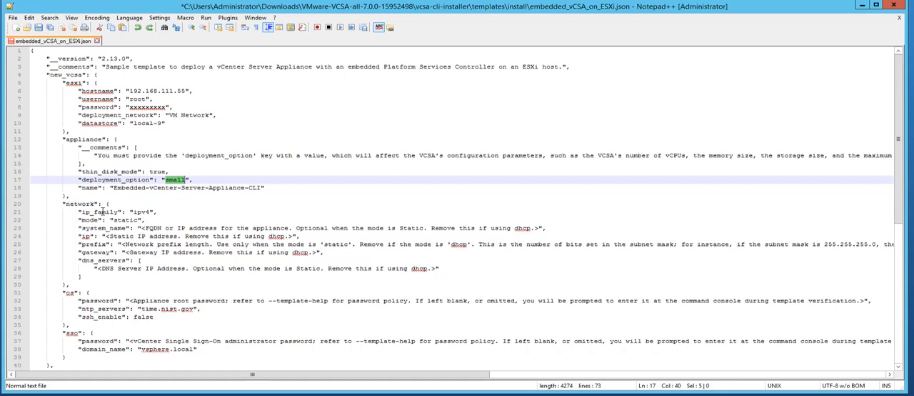
double_click(78, 203)
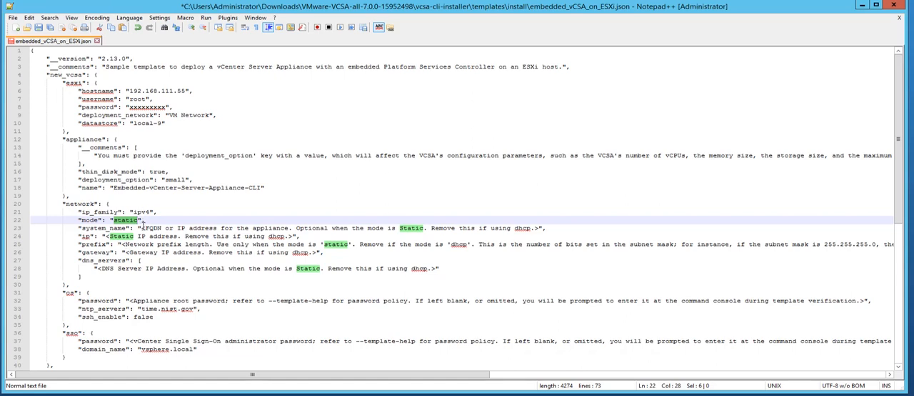
mouse_move(546, 232)
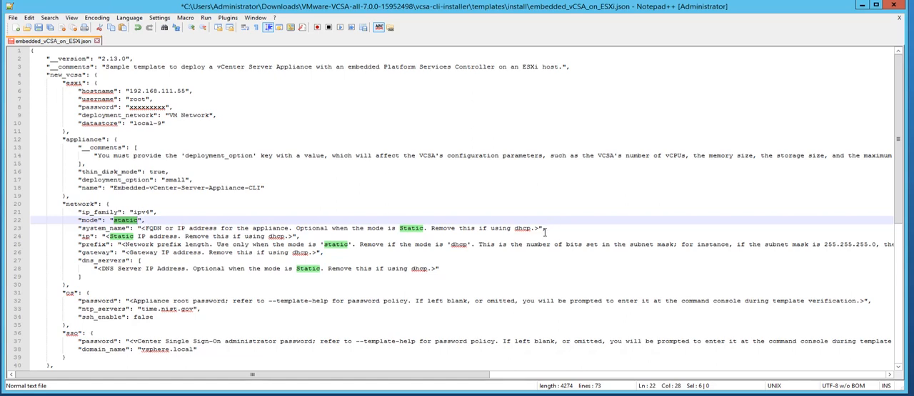
click(122, 236)
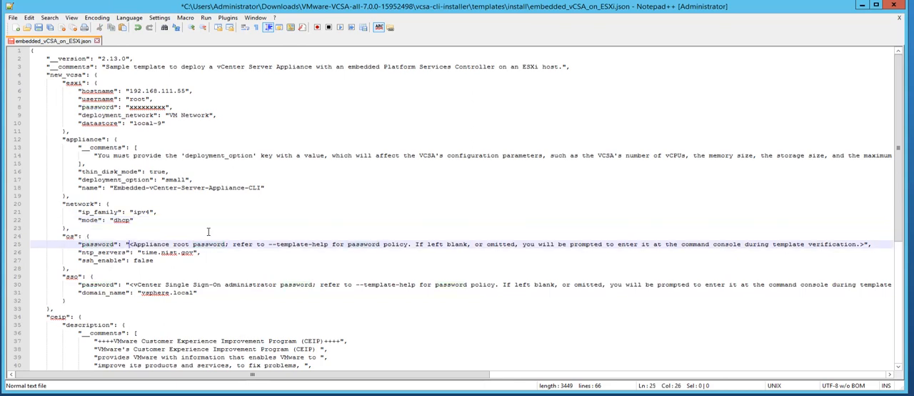
mouse_move(226, 227)
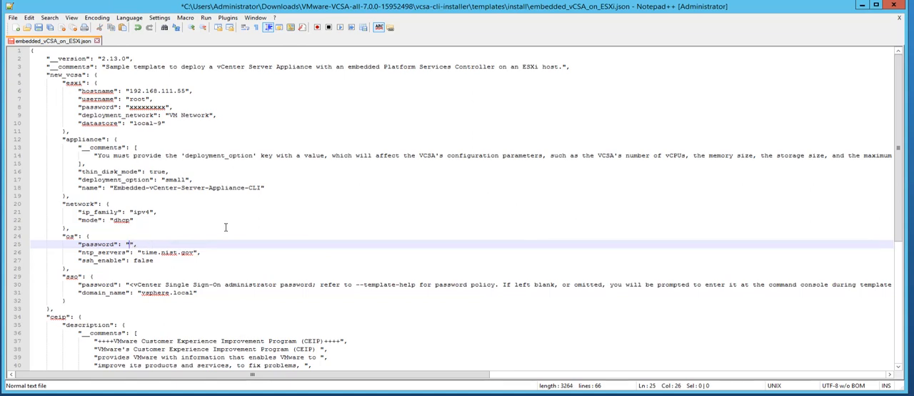
Enter the OS root password and change ssh_enable to true, then move to the sso password
text(xxxxxxx)
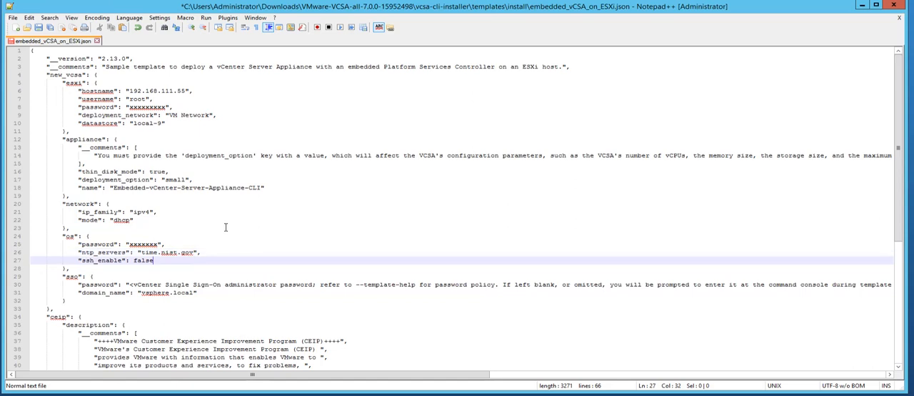
key(BackSpace)
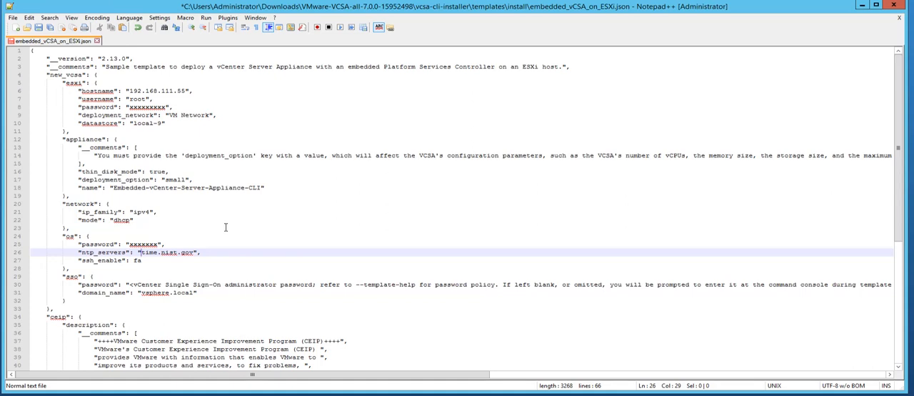
key(BackSpace)
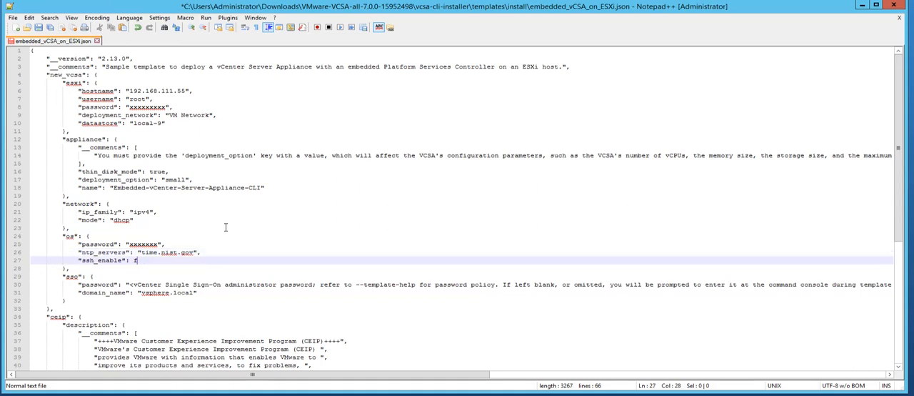
text(rue)
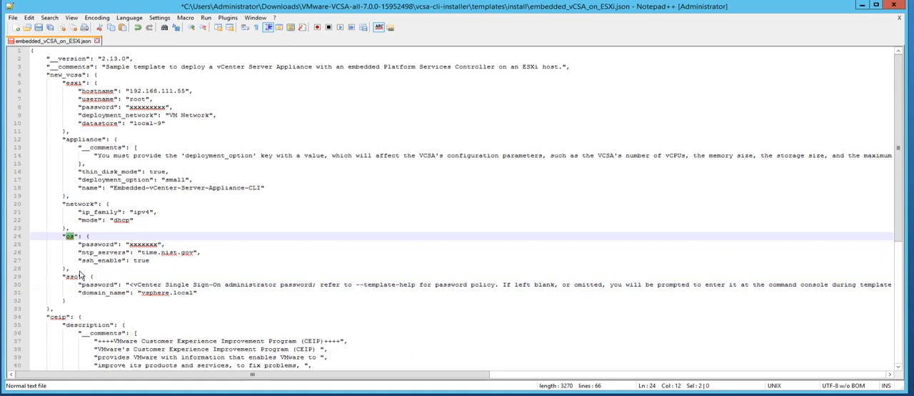
click(131, 279)
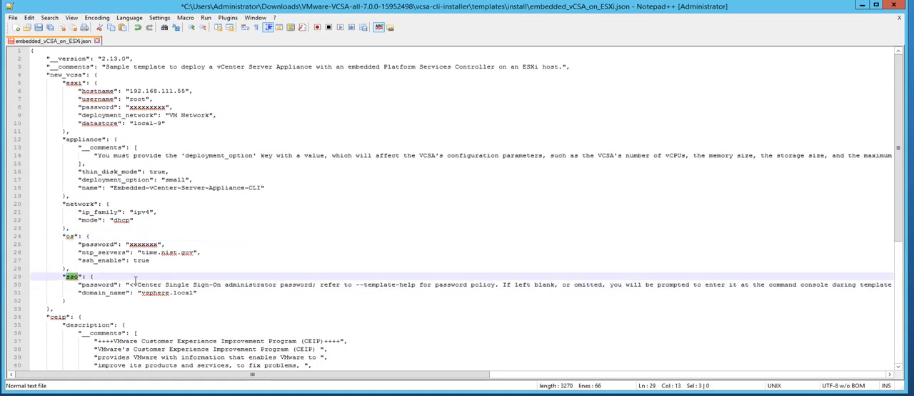
click(175, 278)
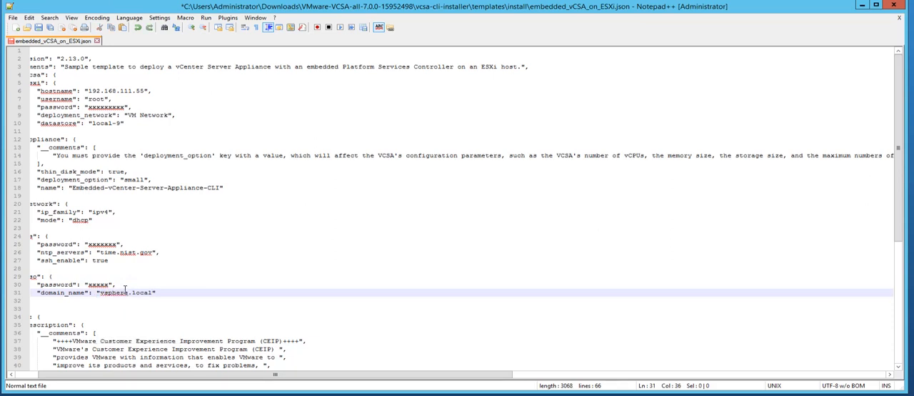
mouse_move(206, 375)
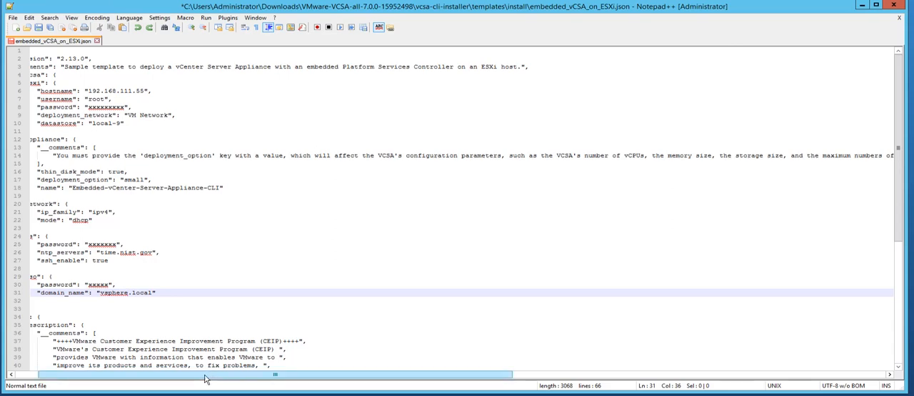
Scroll down to review the ceip section after setting the SSO password for vsphere.local
scroll(down, 3)
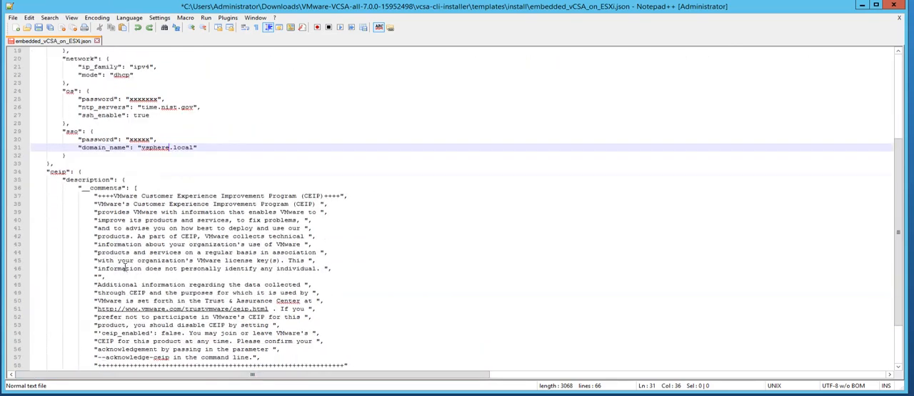
scroll(down, 3)
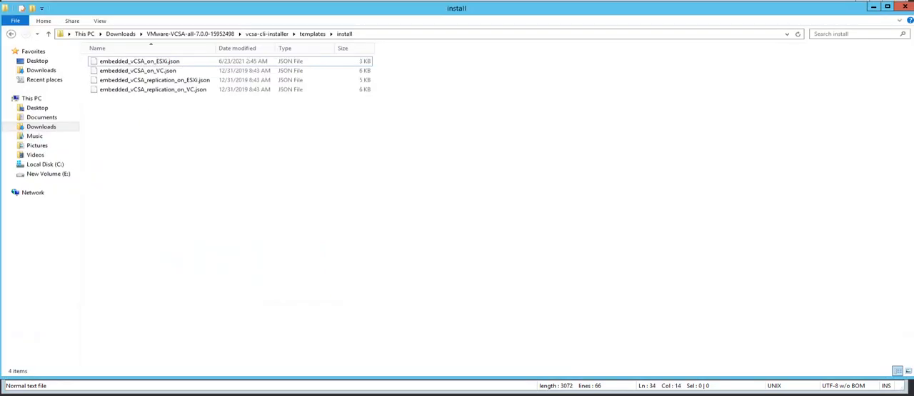
mouse_move(300, 203)
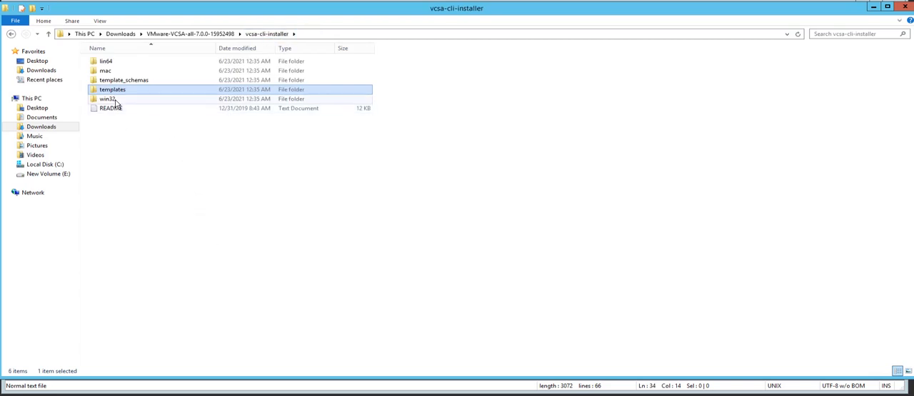
Launch cmd from the address bar inside the vcsa-cli-installer win32 folder
double_click(108, 99)
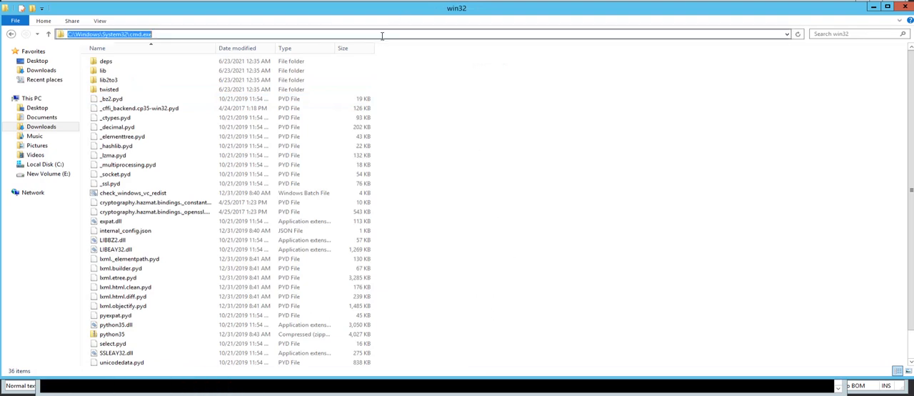
text(cmd)
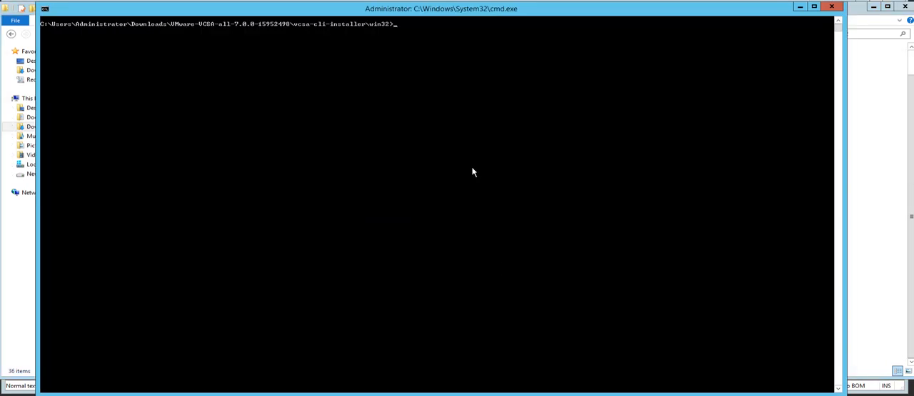
Compose the vcsa-deploy.exe install command in the Command Prompt
text(vcsa-deploy.exe)
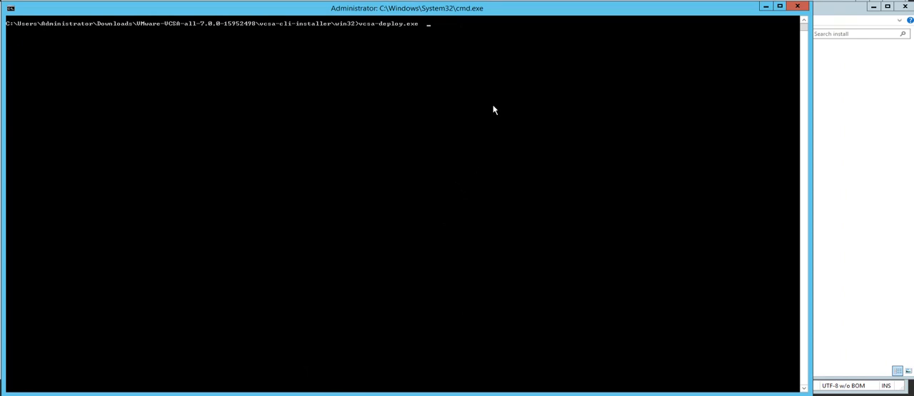
text(inst)
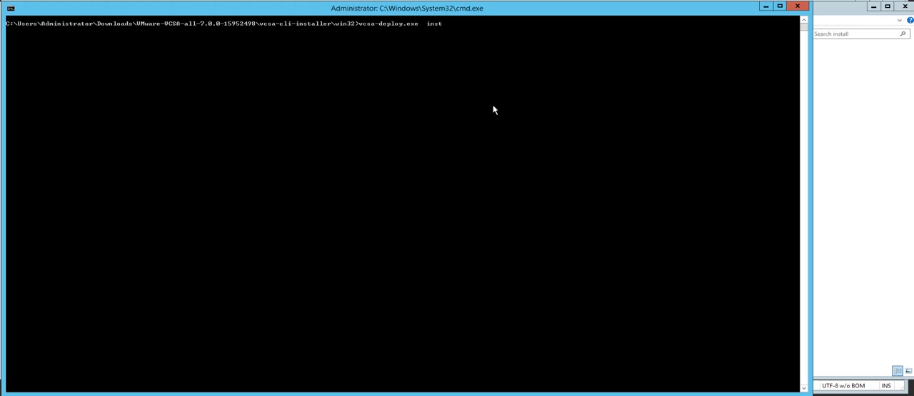
text(a)
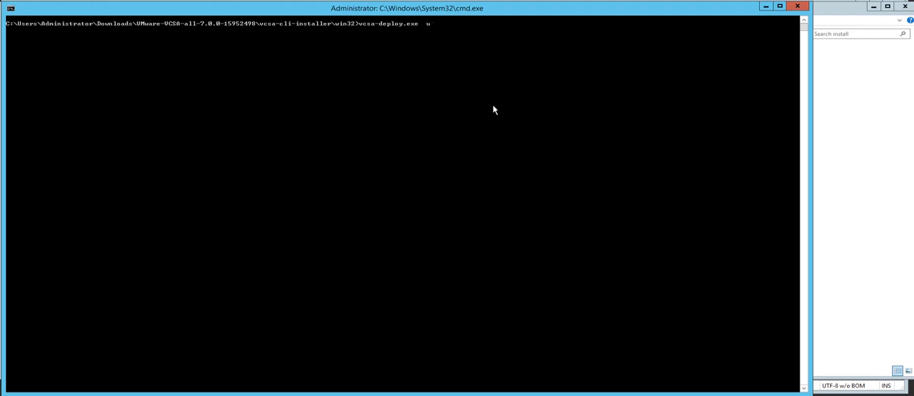
text(igrate)
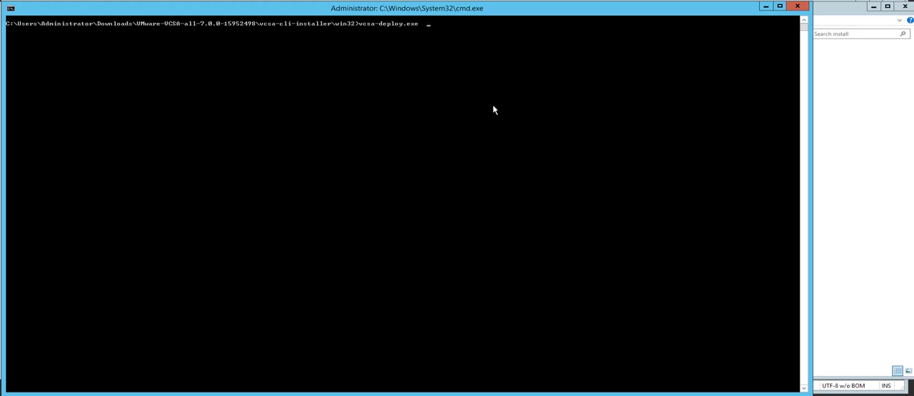
text(install)
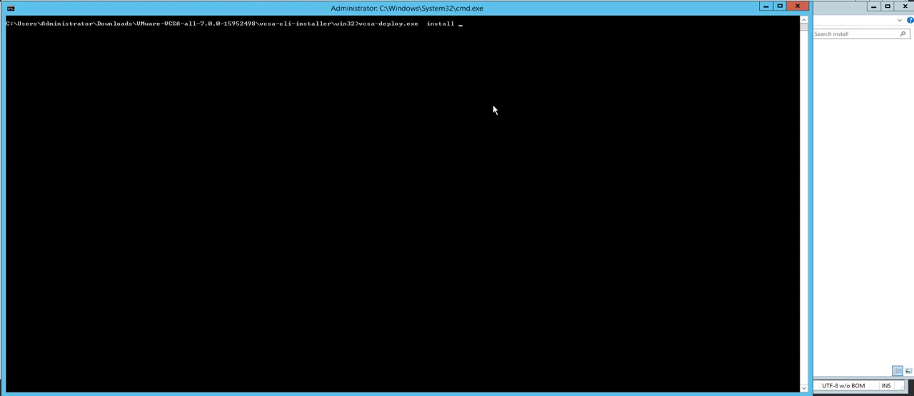
mouse_move(494, 120)
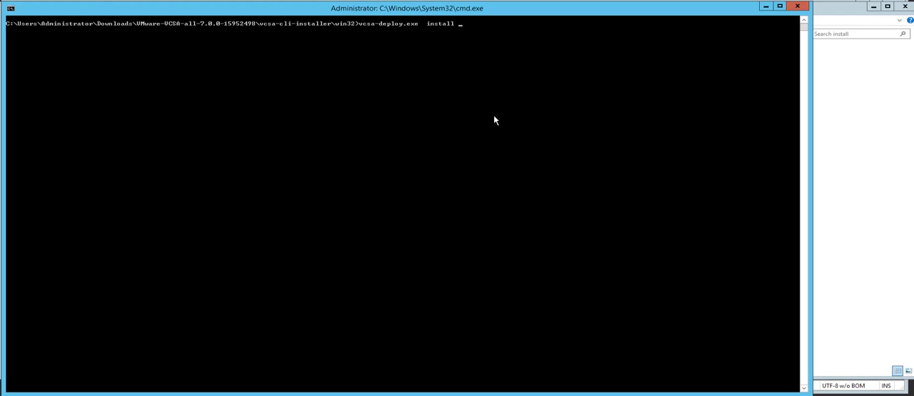
mouse_move(280, 323)
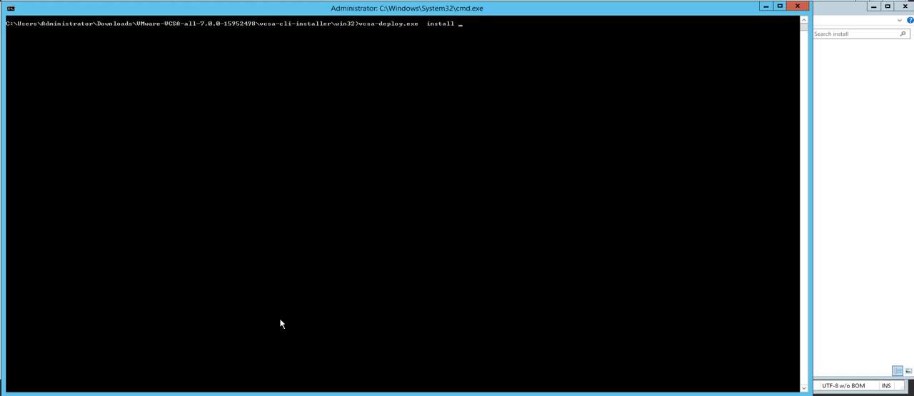
Add the path to embedded_vCSA_on_ESXi.json with --accept-eula and --acknowledge-ceip flags
text(C:\Users\Administrator\Downloads\VMware-VCSA-all-7.0.0-15952498\vcsa-cli-installer\templates\install\embedded_vCSA_on_ESXi.json)
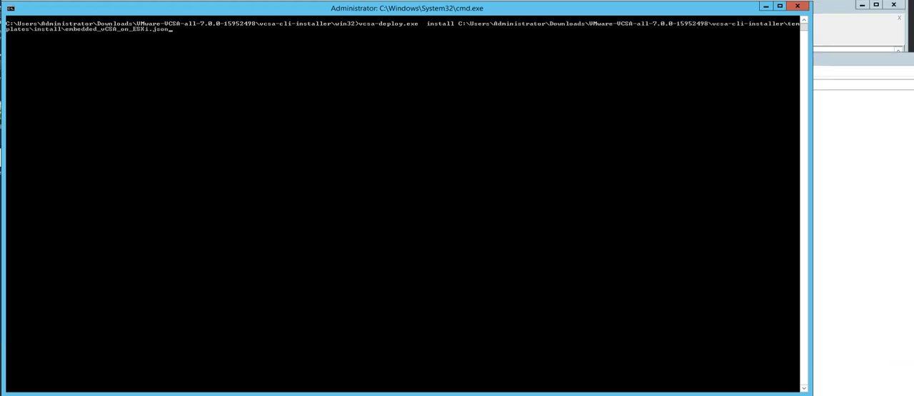
mouse_move(260, 91)
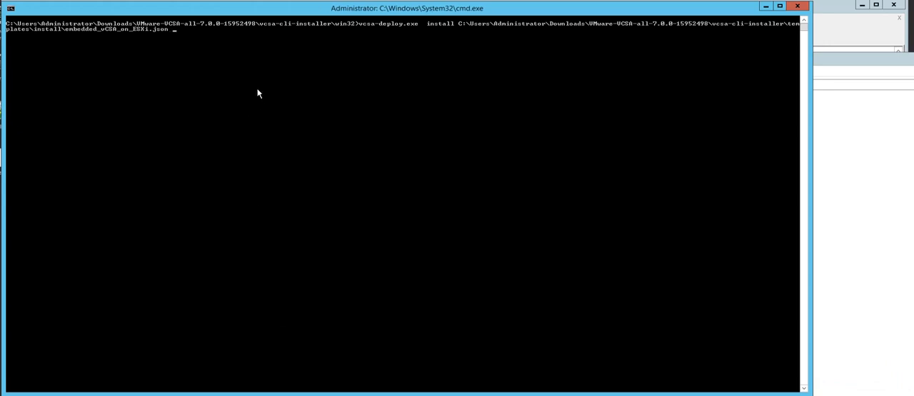
text(--accept-eula)
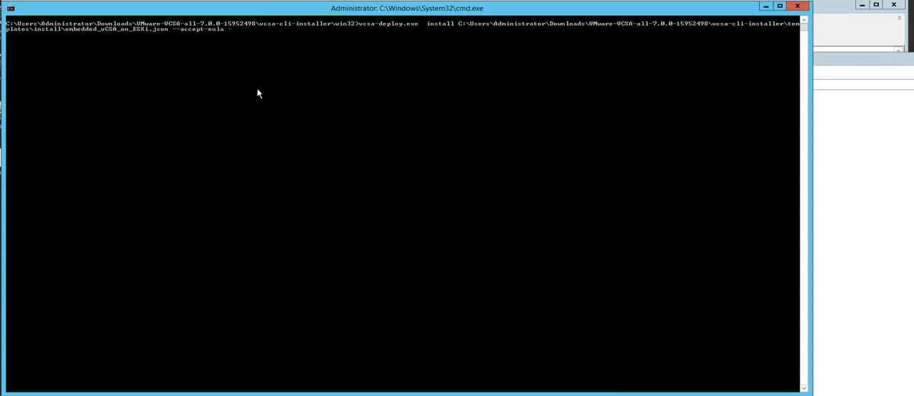
text(--acknowledge-ceip)
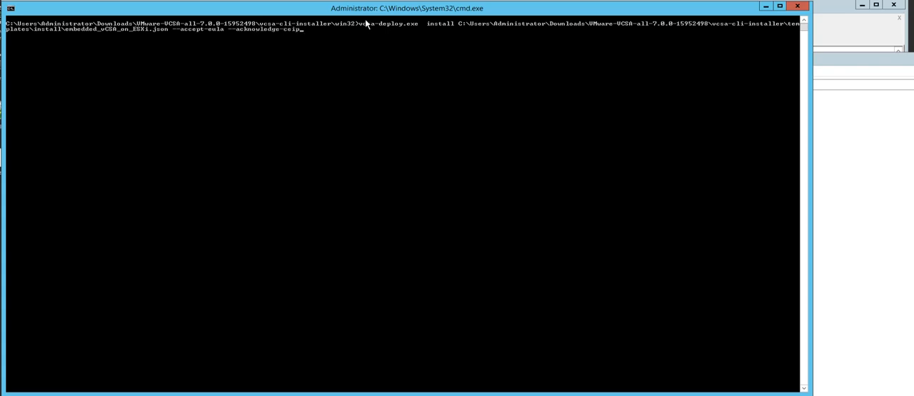
mouse_move(413, 23)
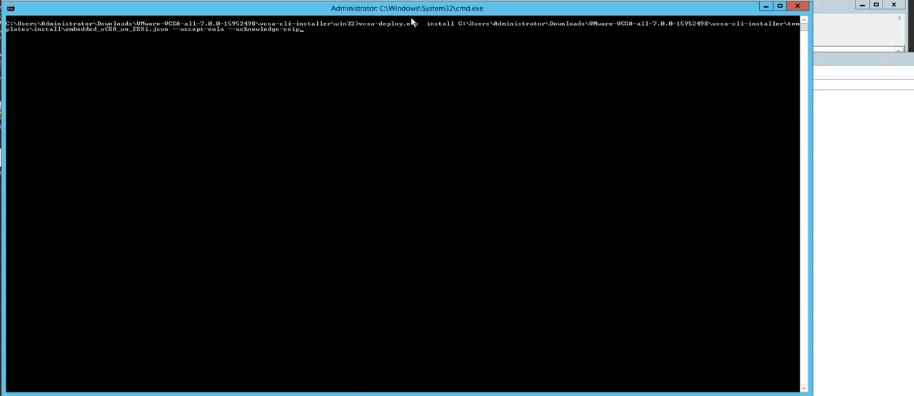
mouse_move(452, 33)
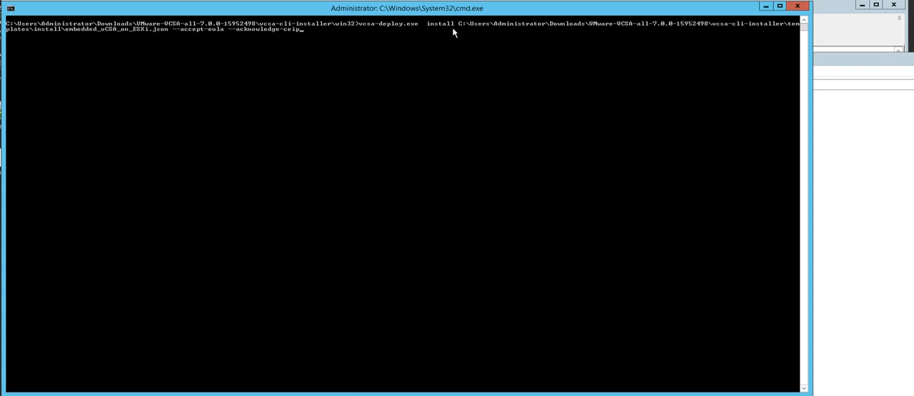
mouse_move(443, 28)
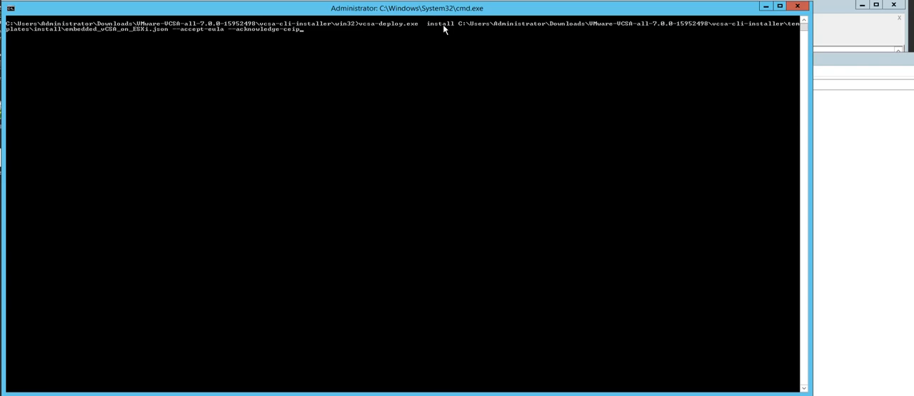
mouse_move(520, 22)
text(1)
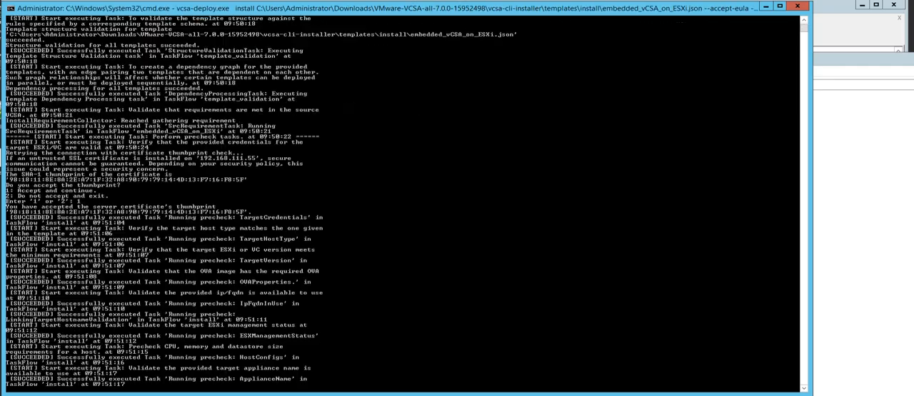
Watch vcsa-deploy transfer the OVF and power on Embedded-vCenter-Server-Appliance-CLI
scroll(down, 3)
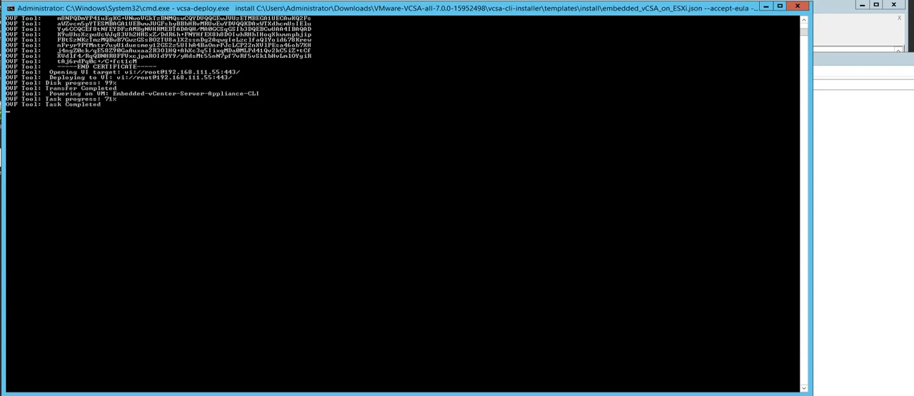
mouse_move(260, 209)
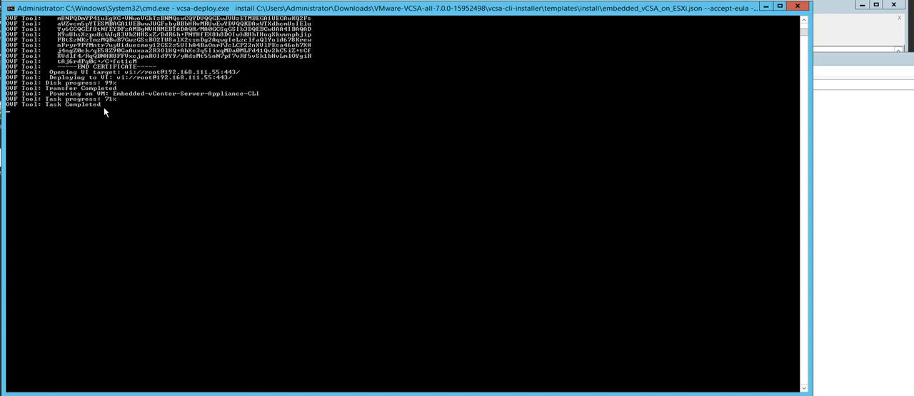
mouse_move(241, 365)
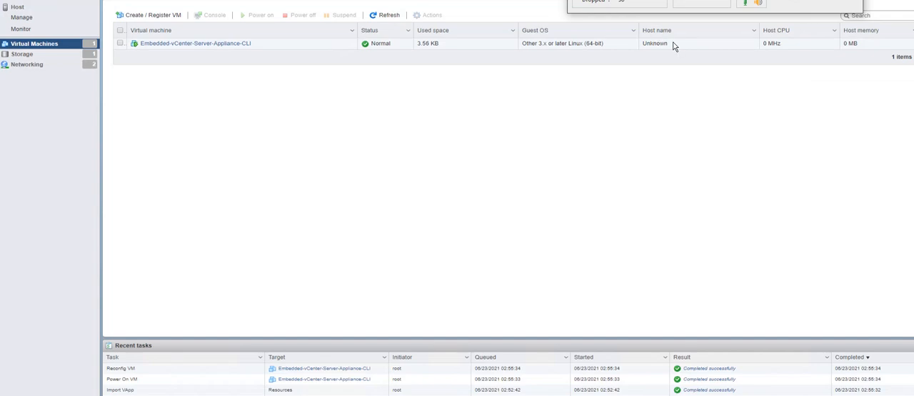
mouse_move(241, 44)
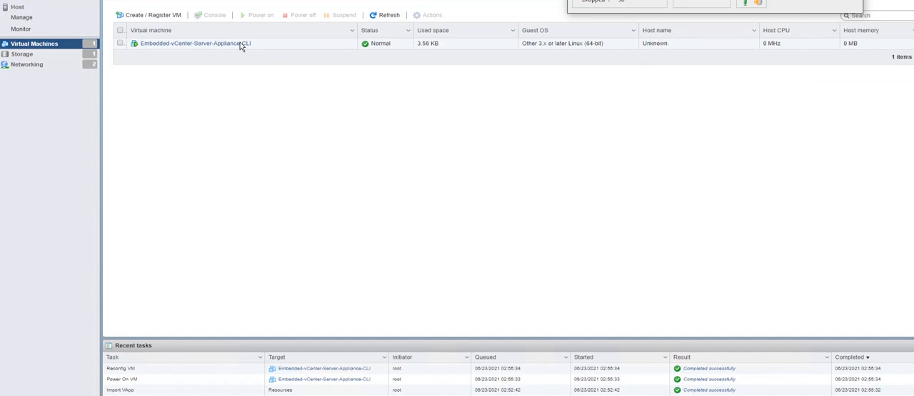
mouse_move(197, 49)
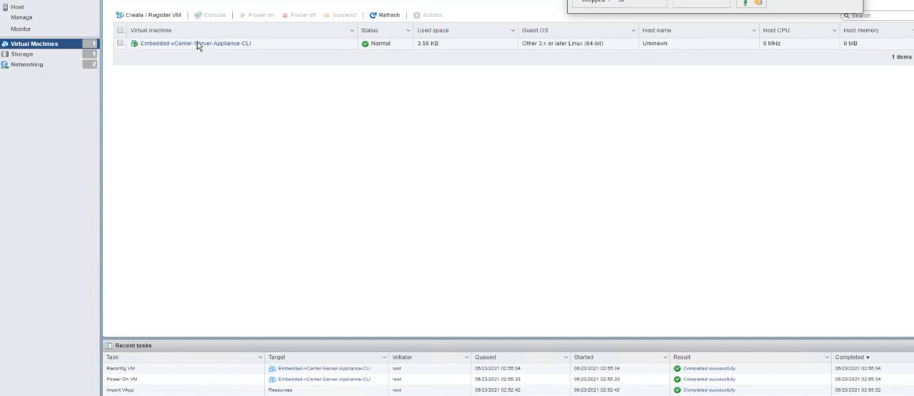
mouse_move(222, 48)
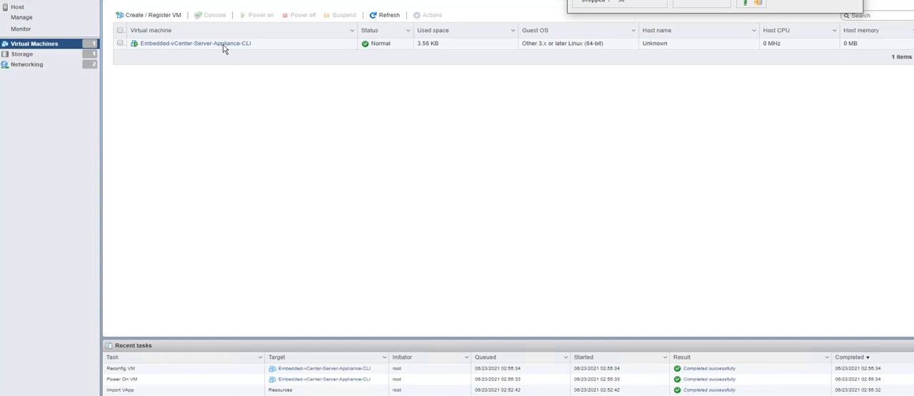
mouse_move(105, 306)
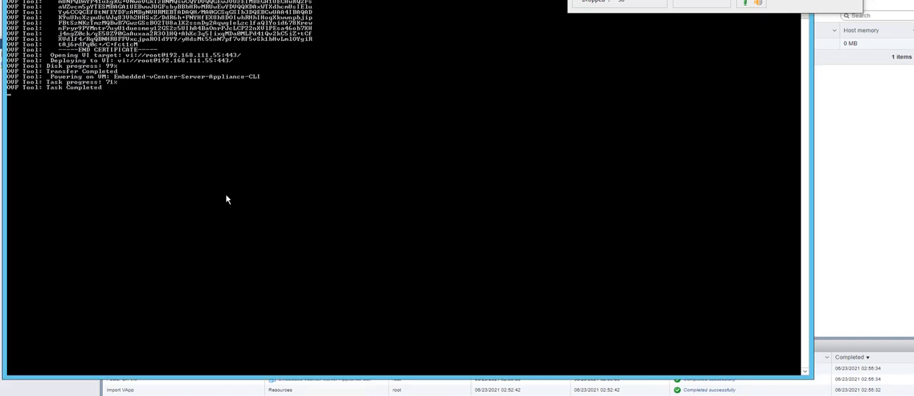
mouse_move(211, 192)
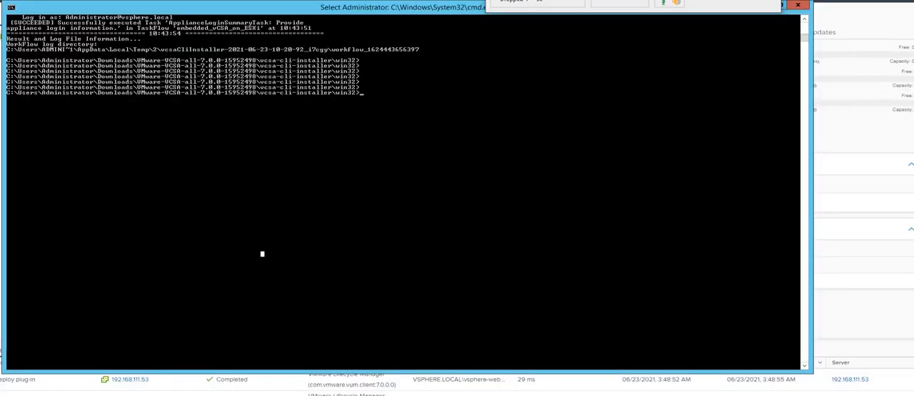
mouse_move(370, 74)
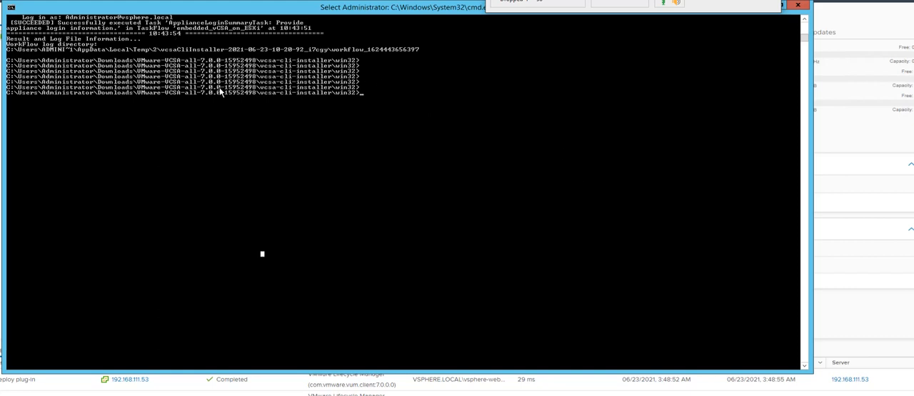
mouse_move(825, 134)
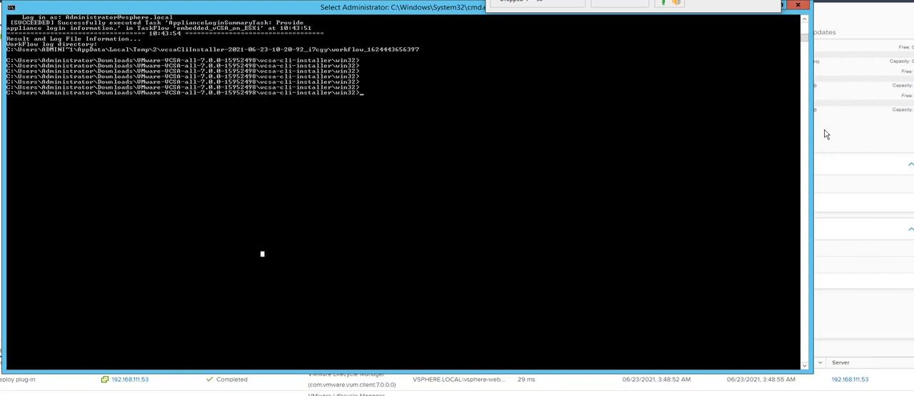
mouse_move(857, 89)
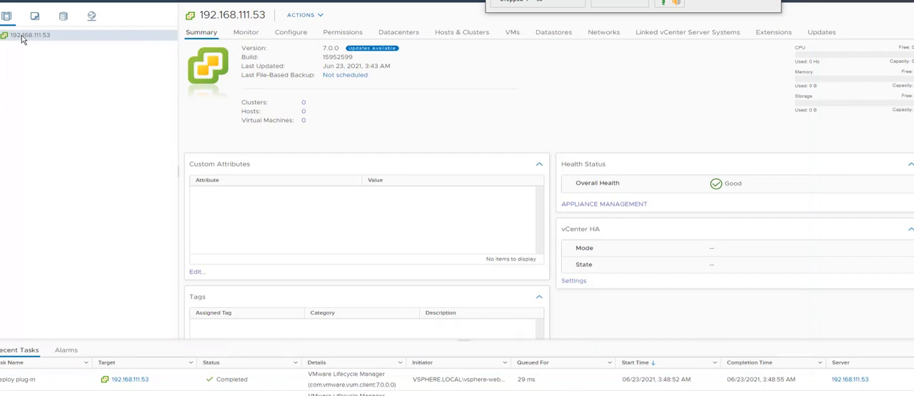
Create a new datacenter named Datacenter under the vCenter server
right_click(30, 35)
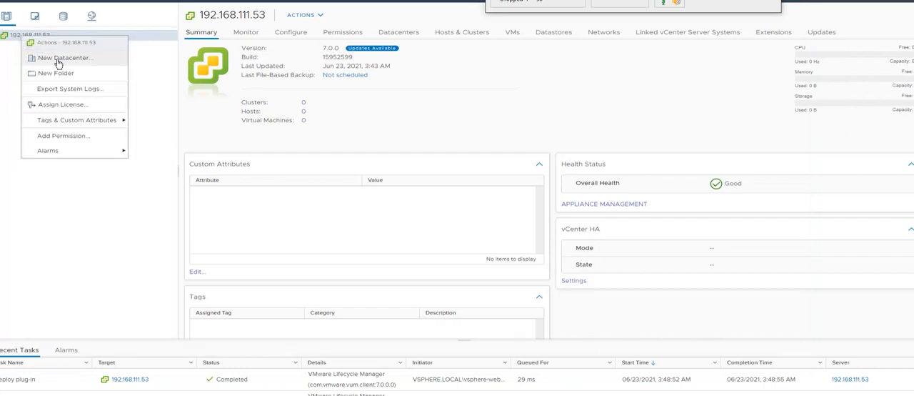
click(63, 57)
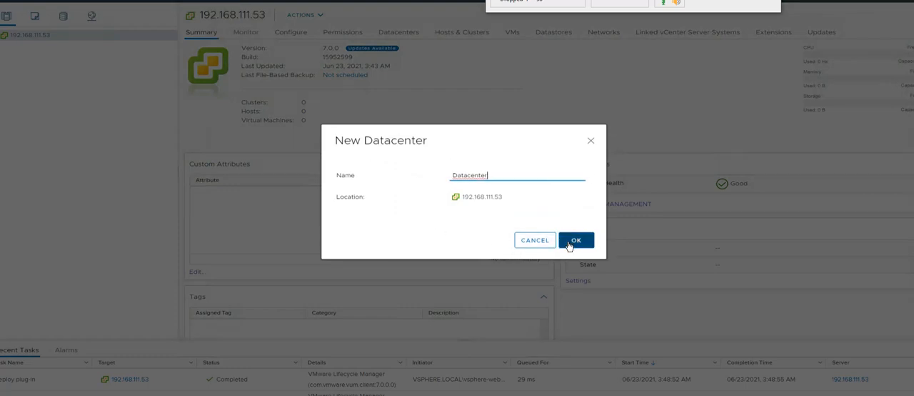
click(577, 240)
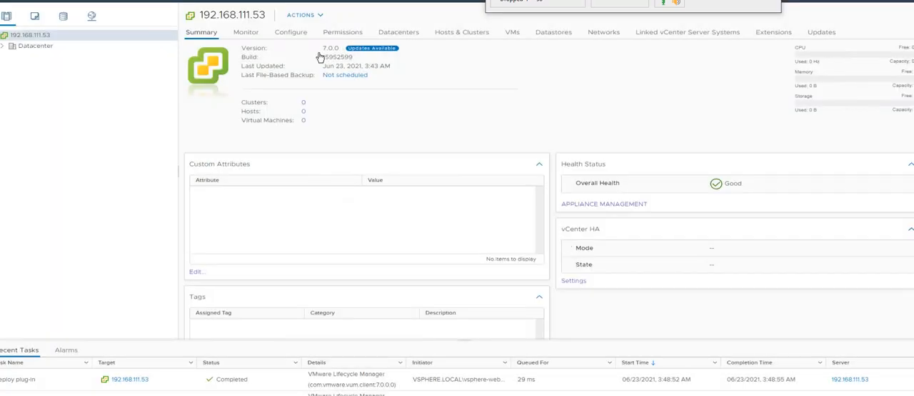
Create New Cluster in Datacenter, toggling vSphere HA on then off so DRS, HA and vSAN stay disabled
right_click(35, 45)
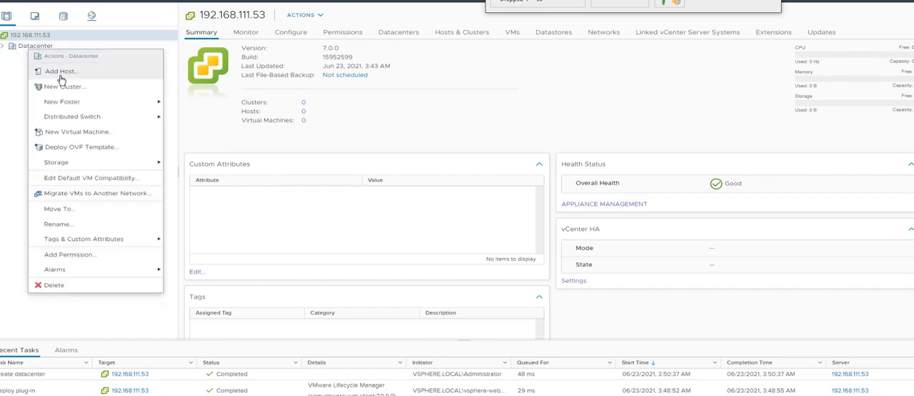
click(65, 86)
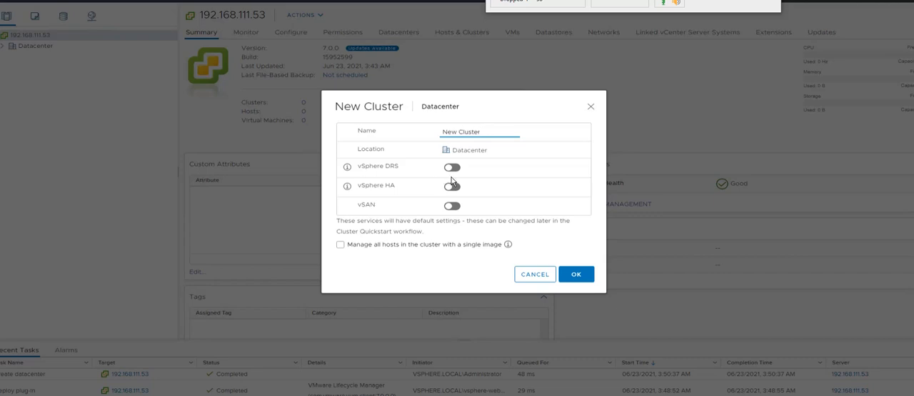
mouse_move(460, 189)
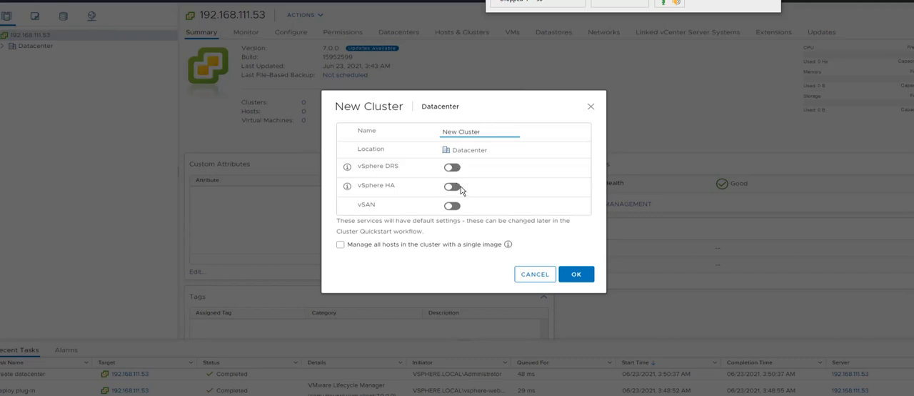
click(452, 185)
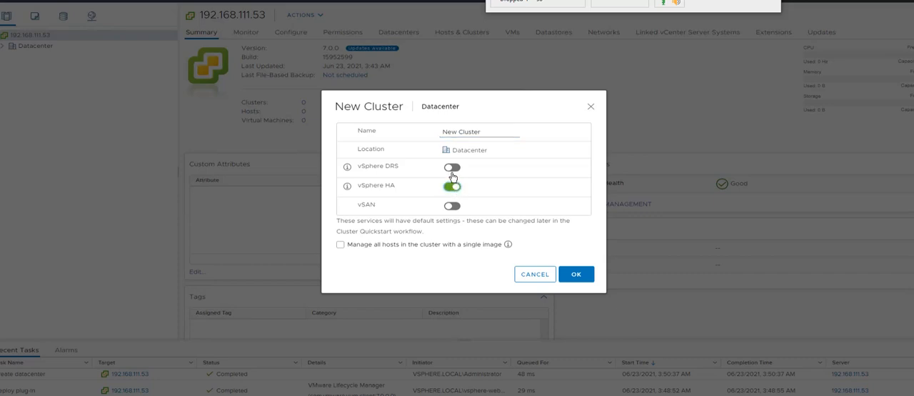
click(451, 166)
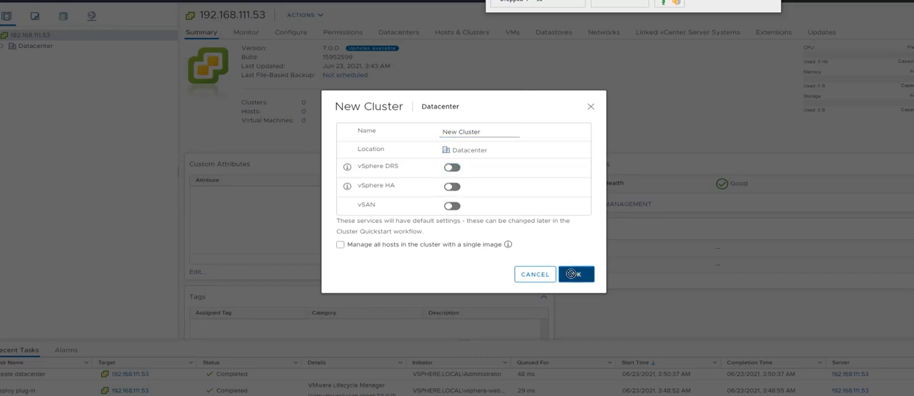
click(577, 274)
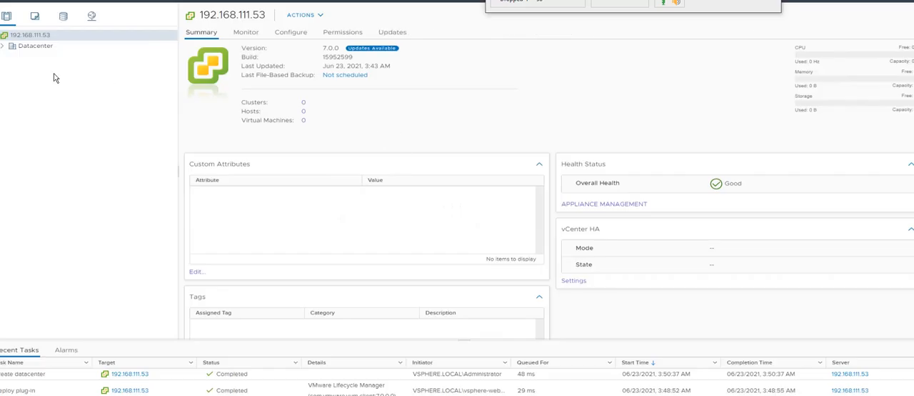
Expand Datacenter and show the New Cluster quickstart page
click(44, 57)
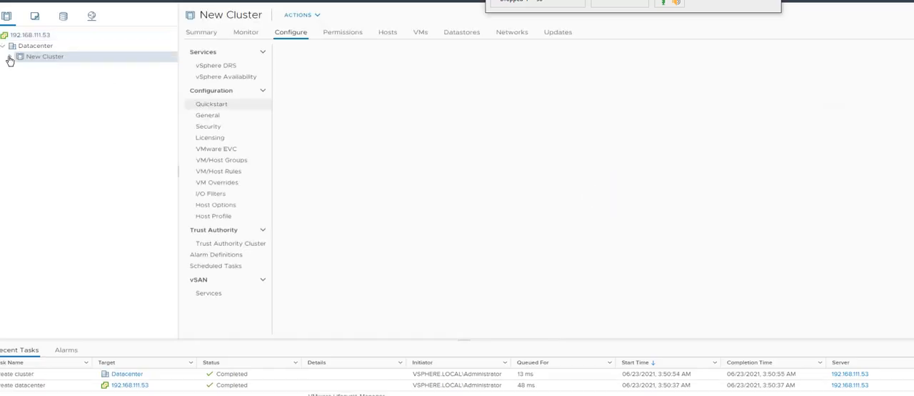
click(211, 103)
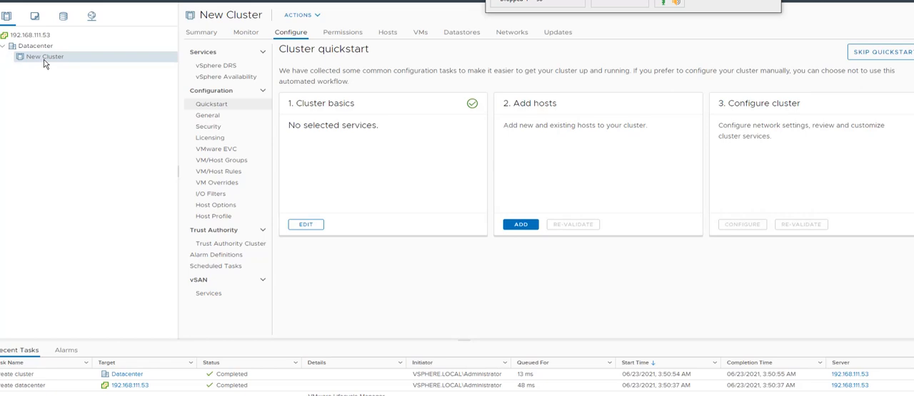
right_click(44, 57)
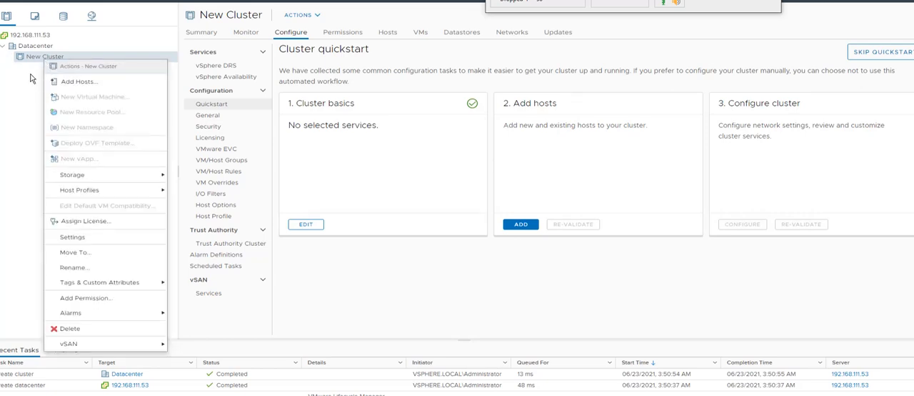
mouse_move(80, 81)
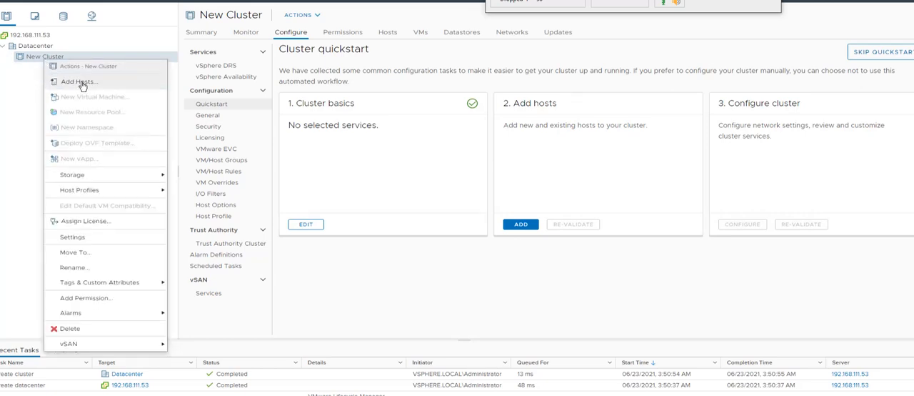
Start Add Hosts with 192.168.111.55, then cancel the wizard without adding the host
click(80, 80)
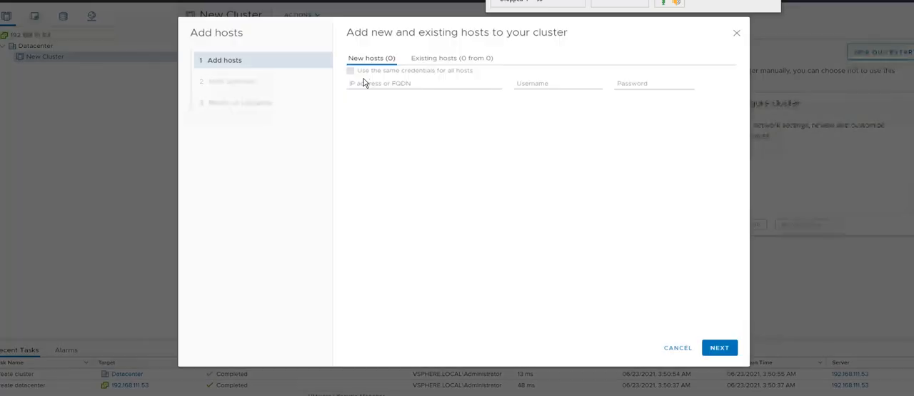
text(192.168.111.55)
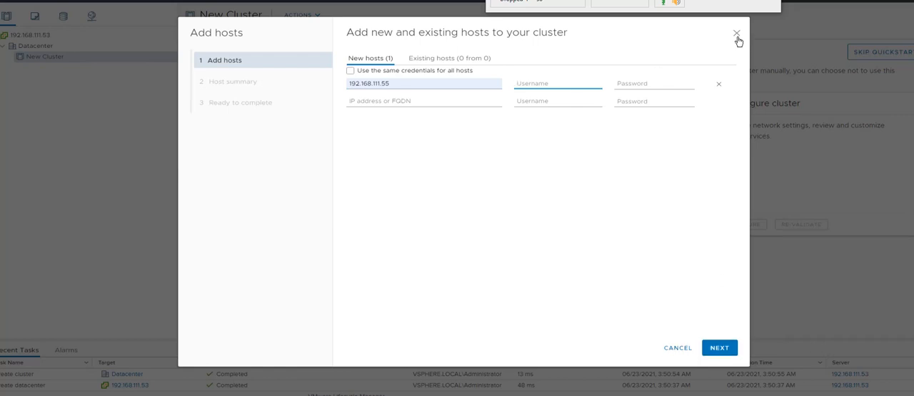
click(737, 33)
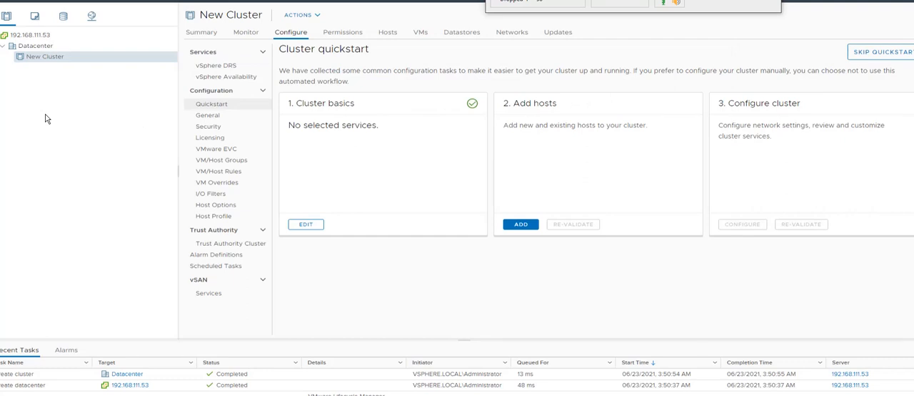